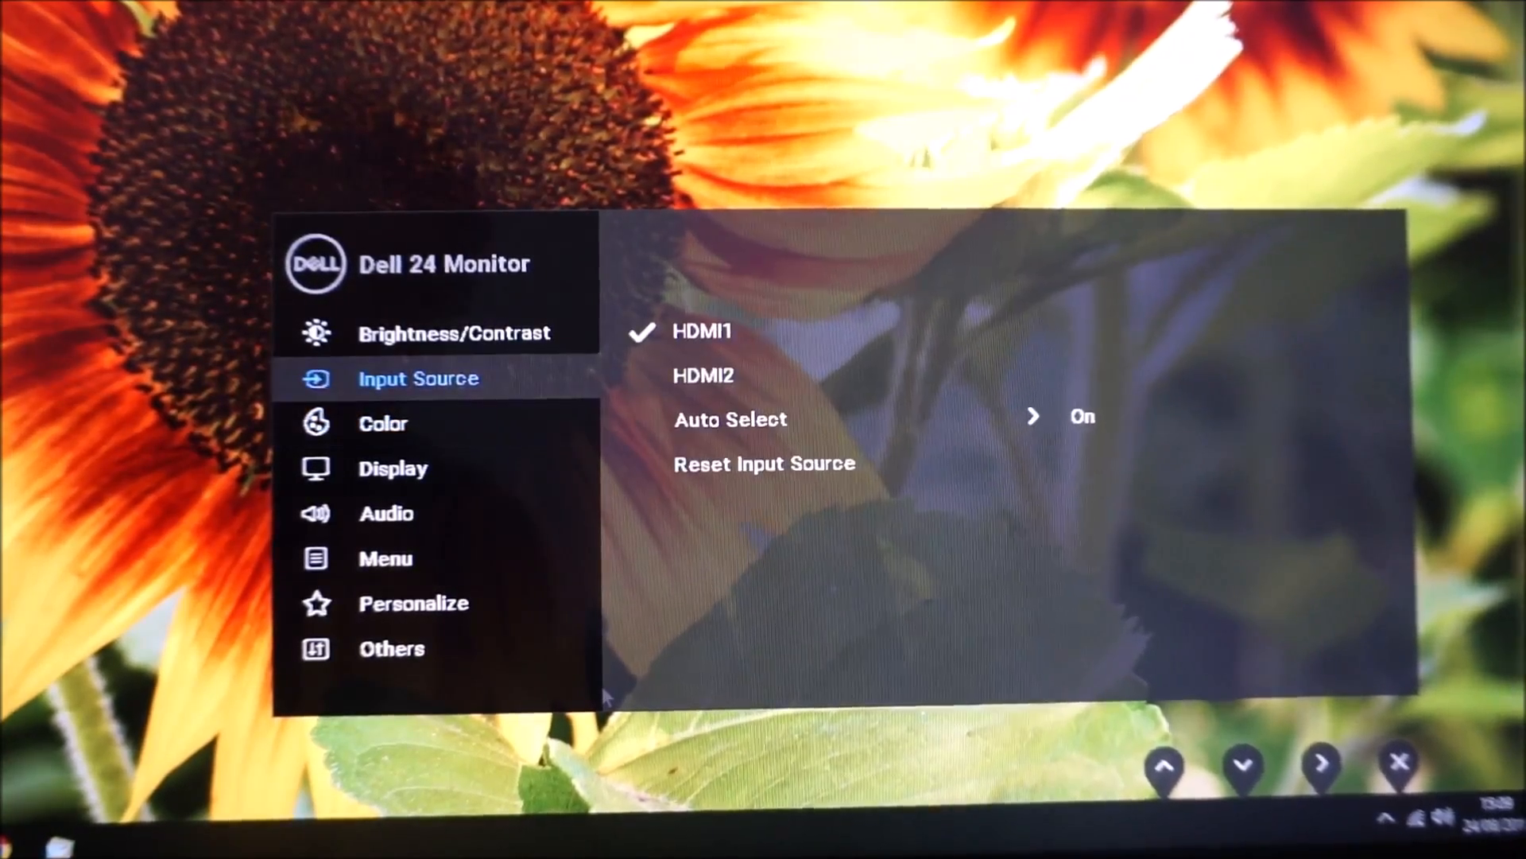
# Step past Brightness/Contrast and HDMI2 input to Color, showing Custom Color preset and RGB format.
pyautogui.click(1166, 768)
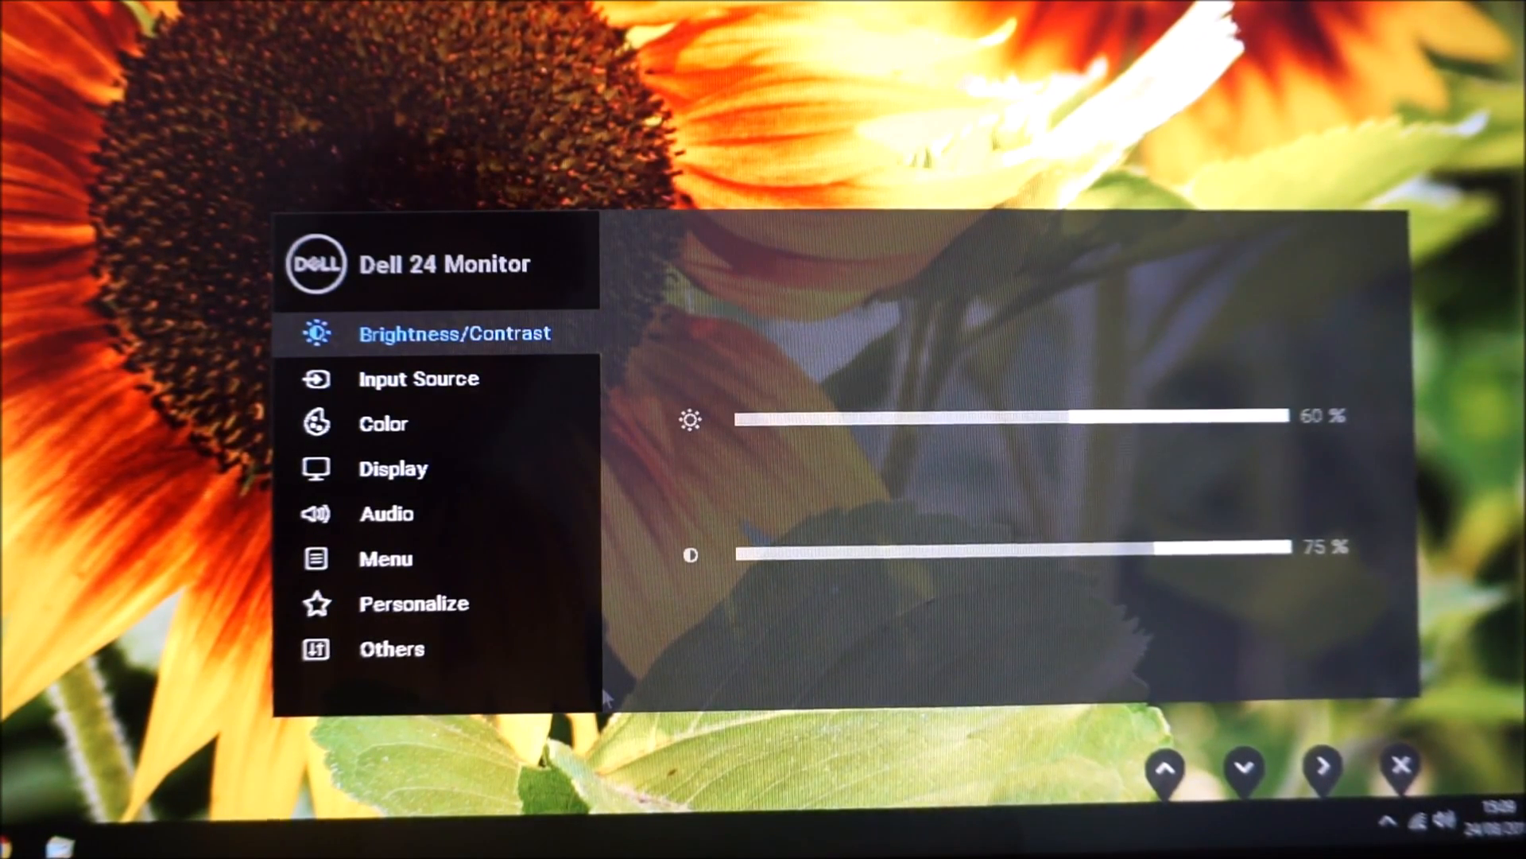
pyautogui.click(1243, 769)
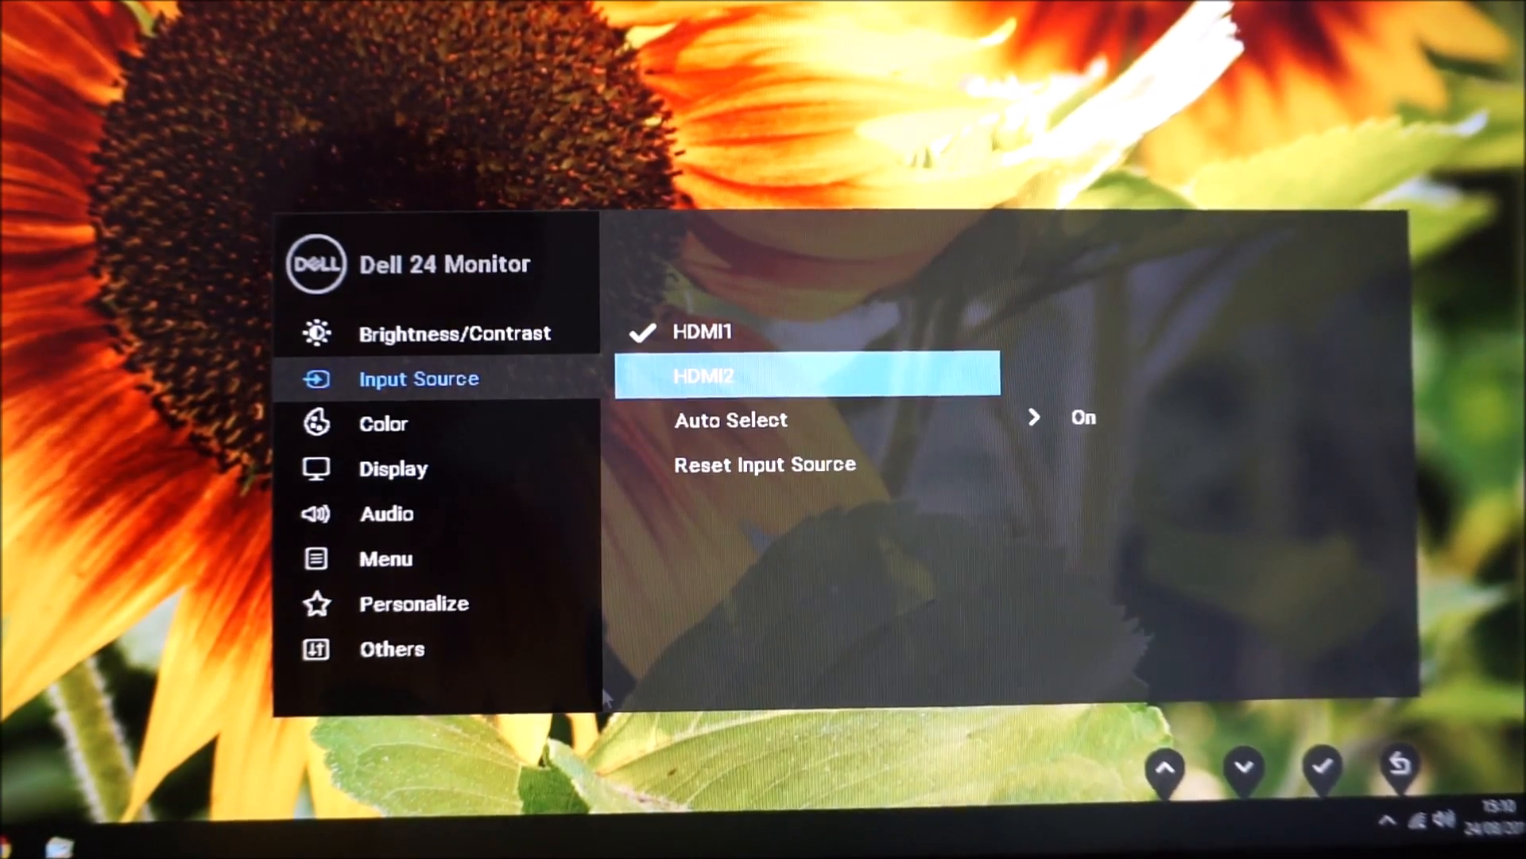
pyautogui.click(1243, 768)
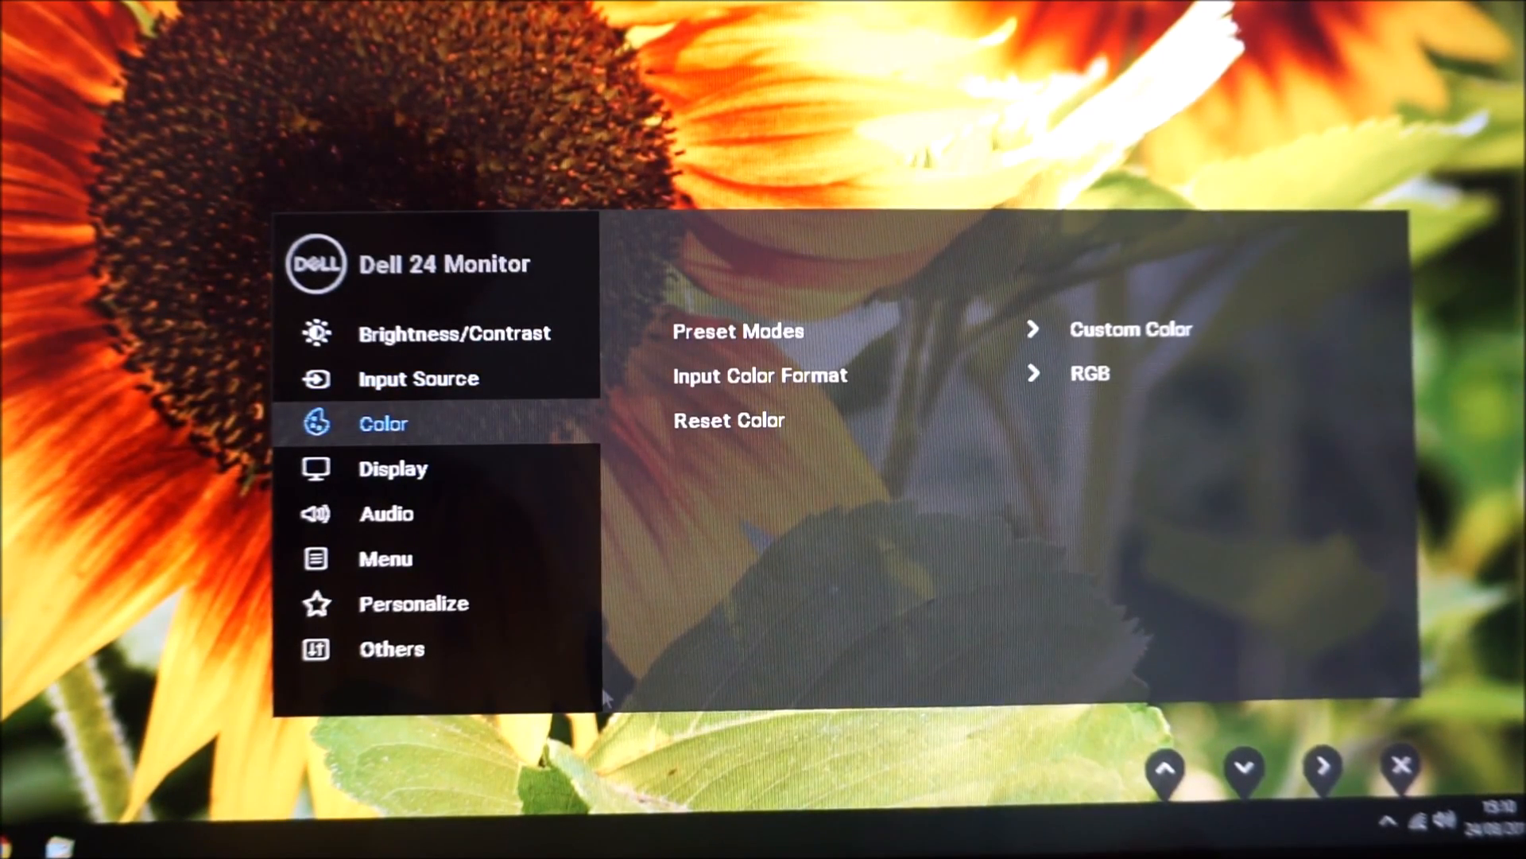
pyautogui.click(737, 331)
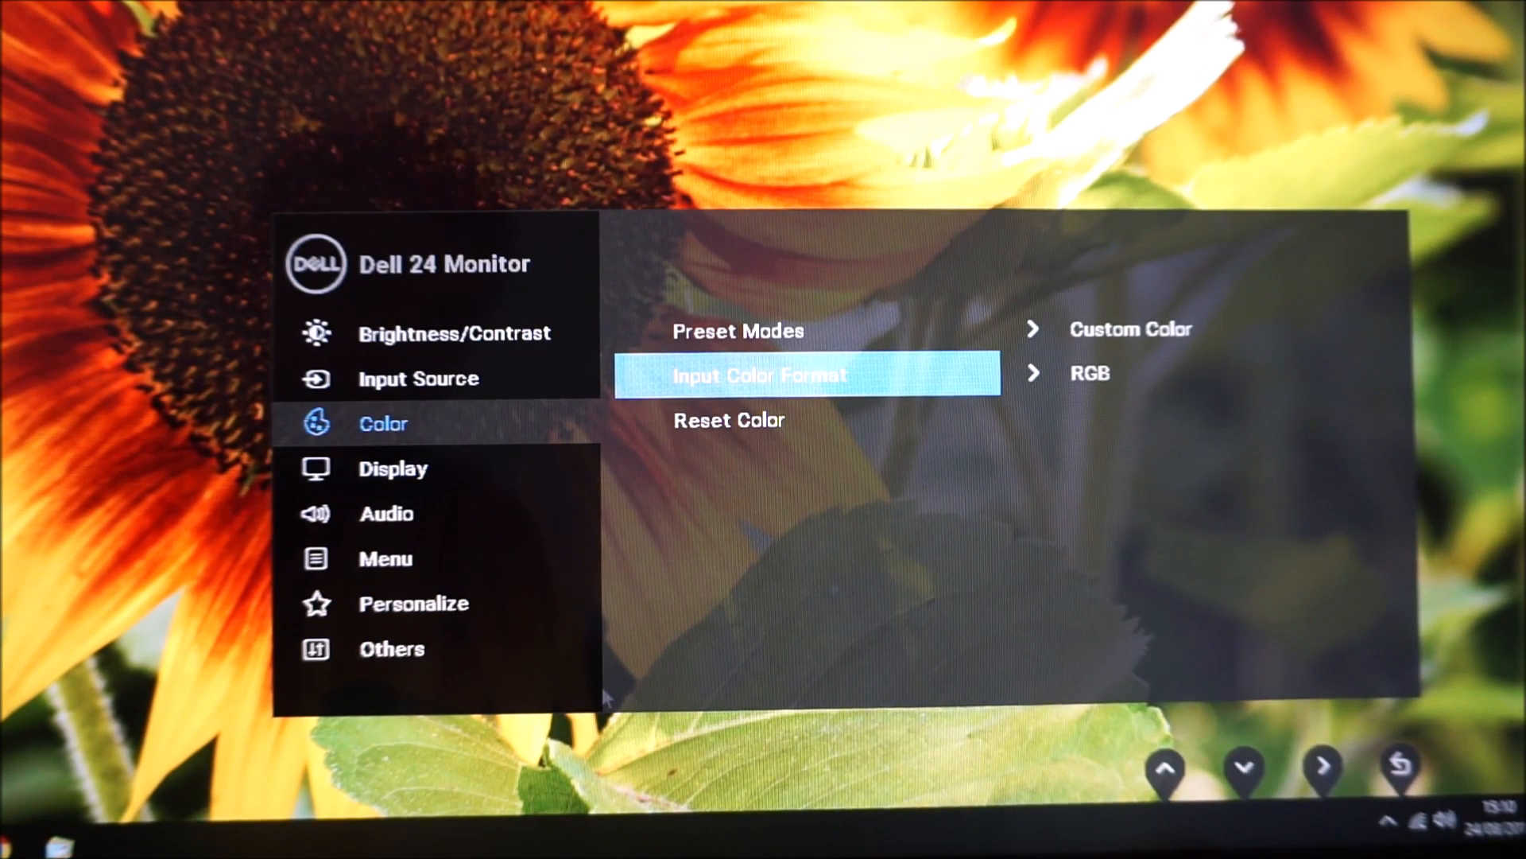
pyautogui.click(1322, 769)
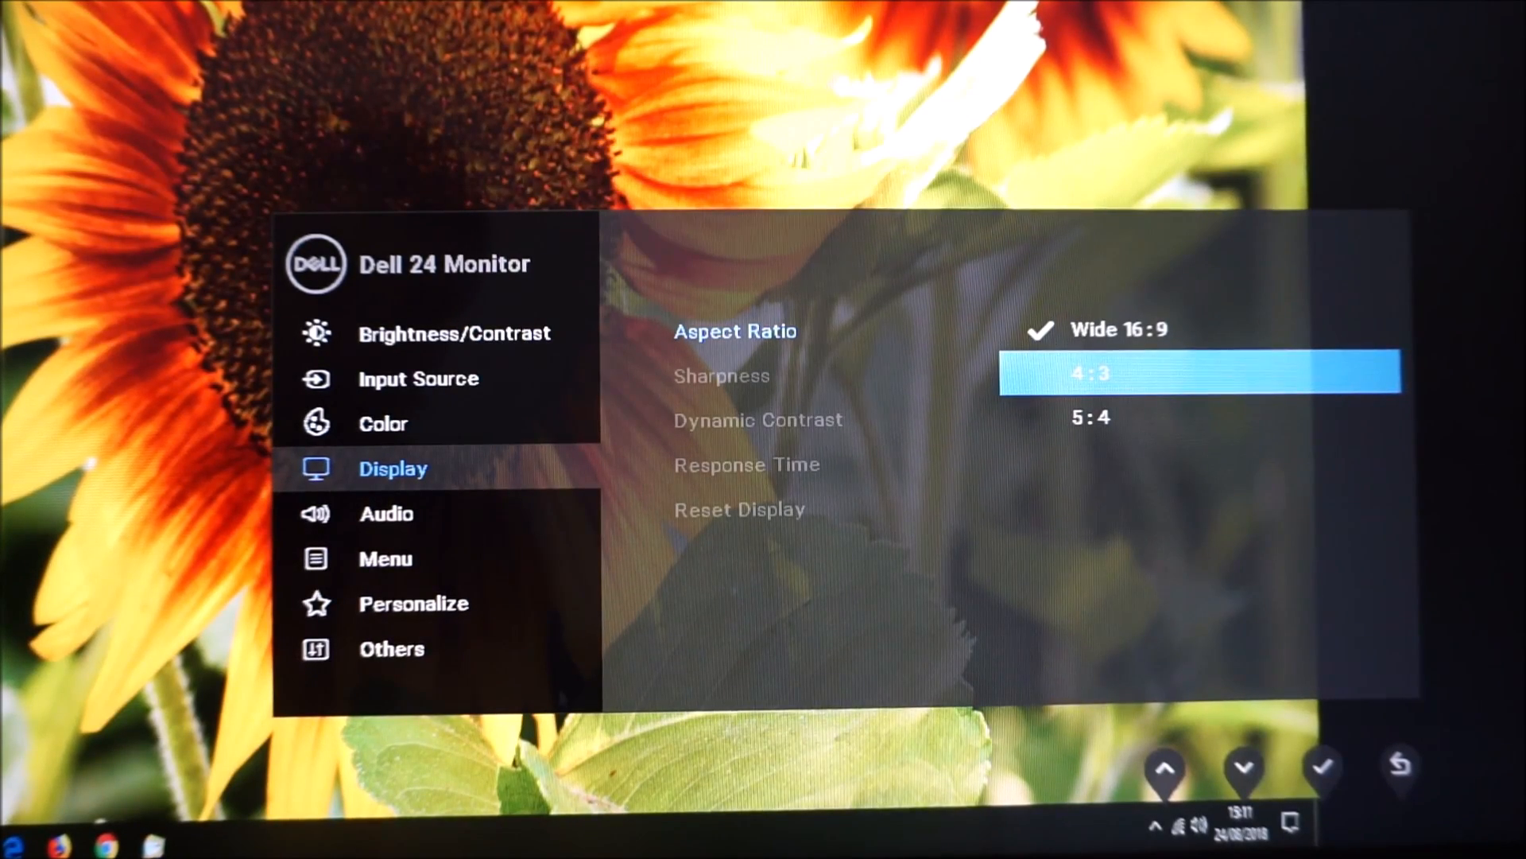
# Leave aspect ratio at Wide 16:9, lower sharpness to 40%, and show Preset Modes.
pyautogui.click(1243, 772)
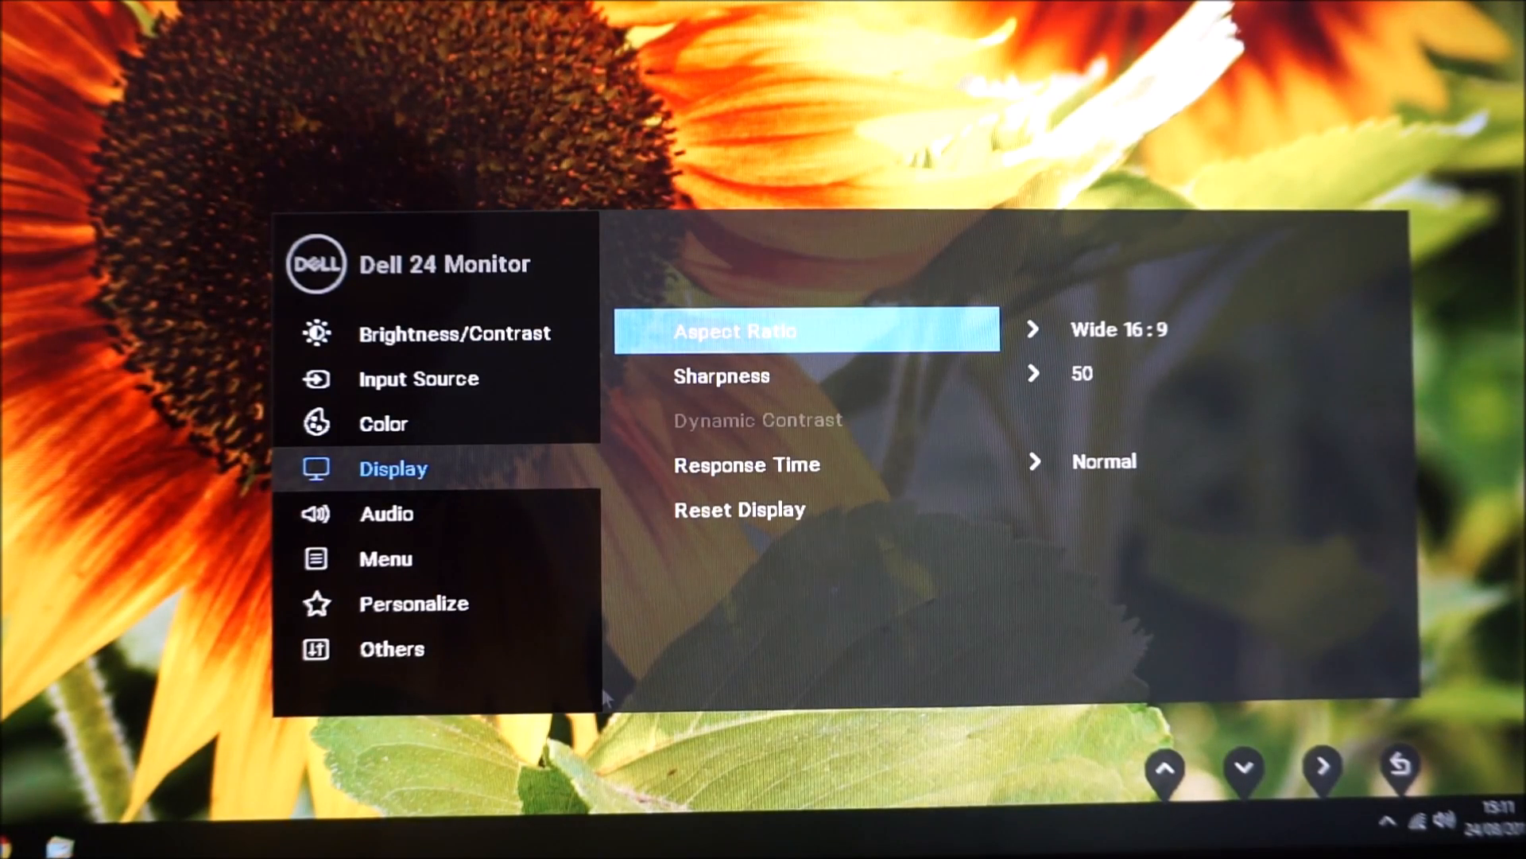
pyautogui.click(1244, 766)
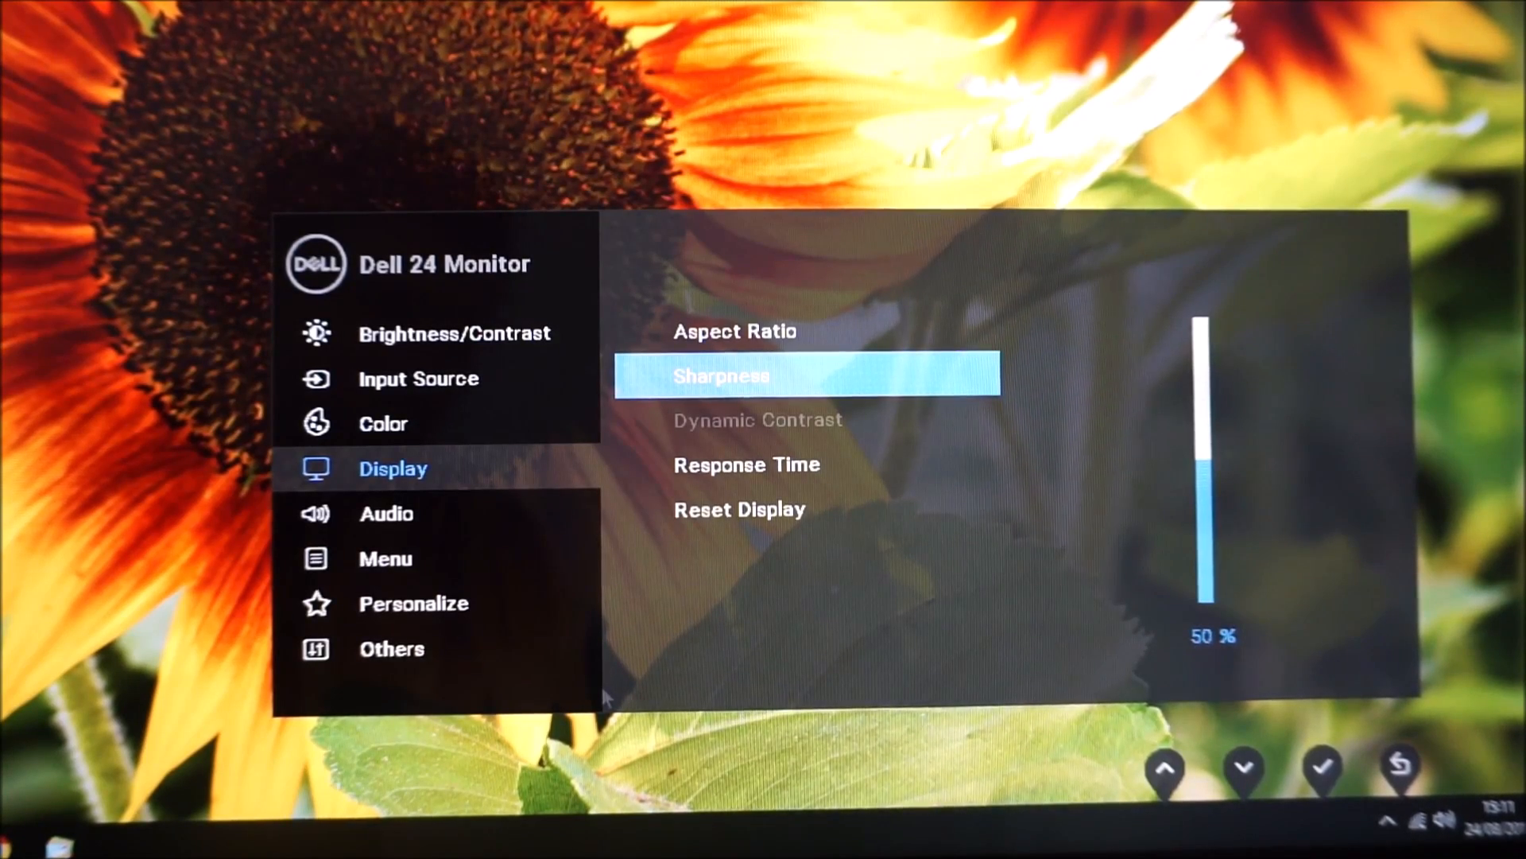
pyautogui.click(1244, 767)
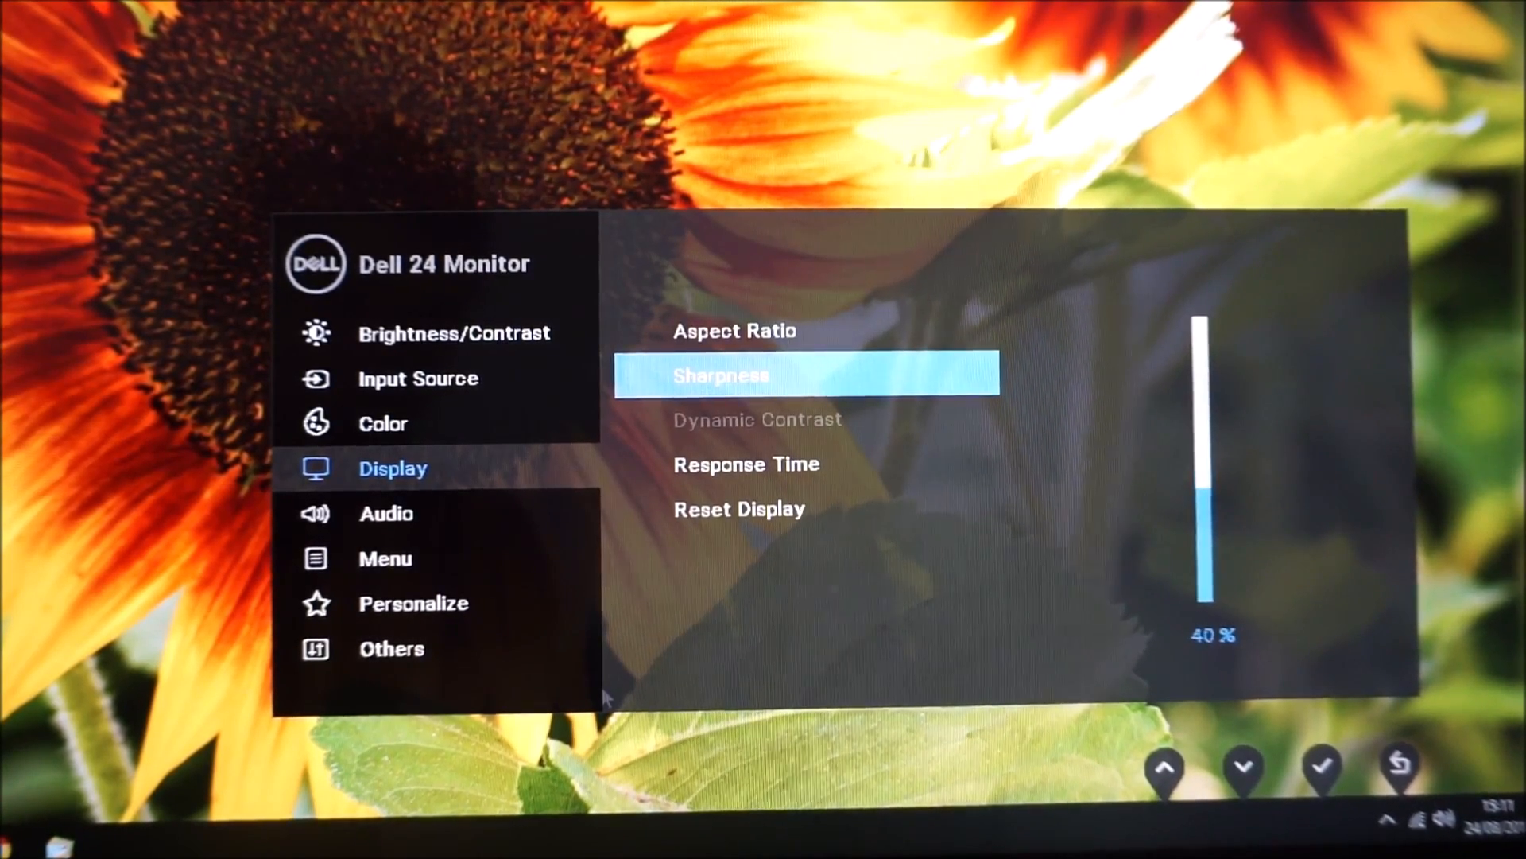
pyautogui.click(1244, 767)
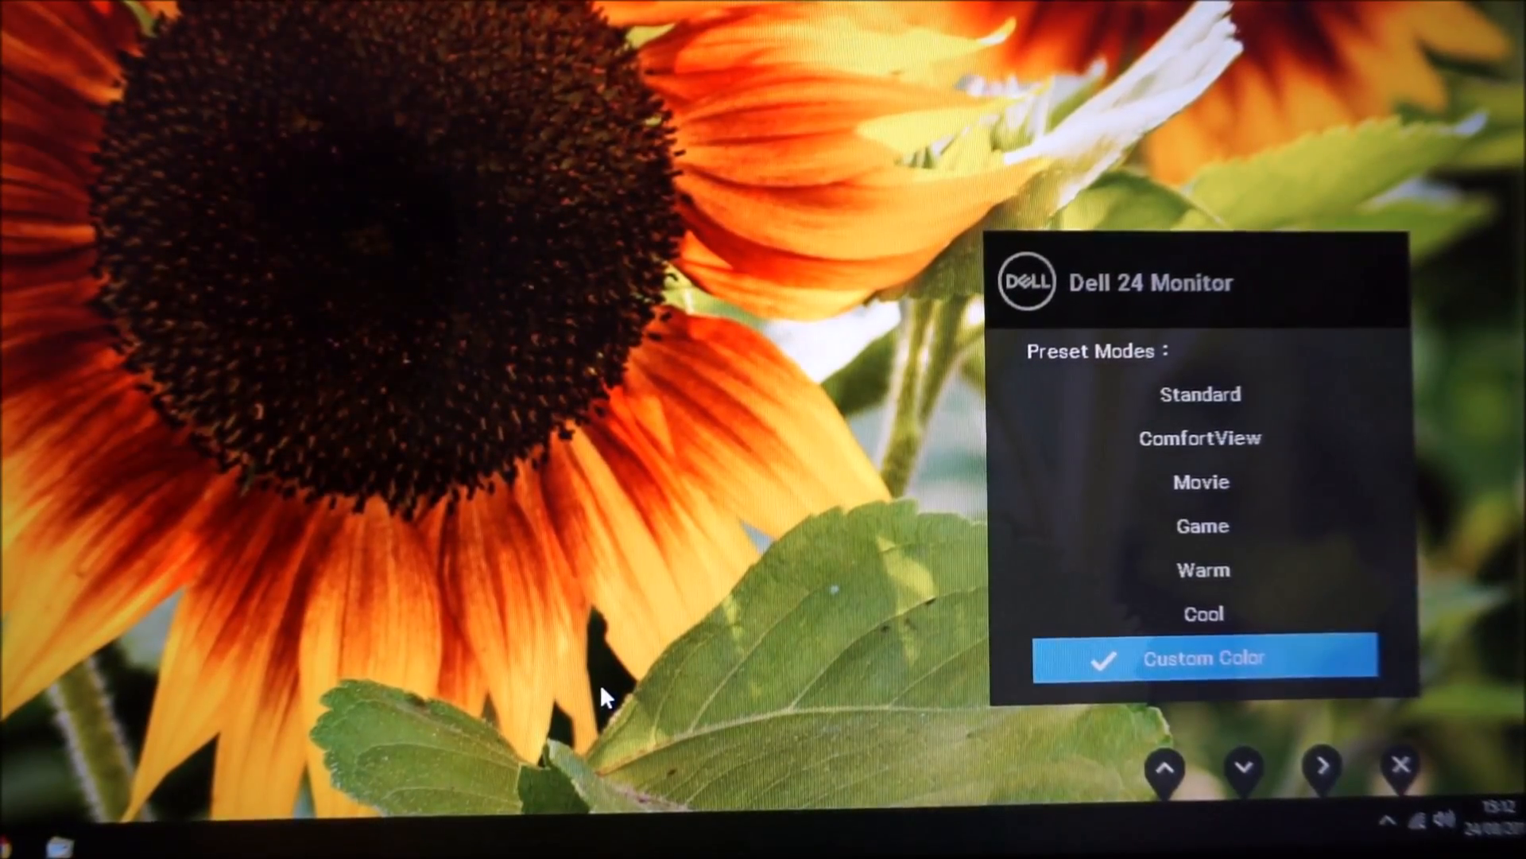
# Return to Display and view the Dynamic Contrast On/Off choices, currently Off.
pyautogui.click(1165, 768)
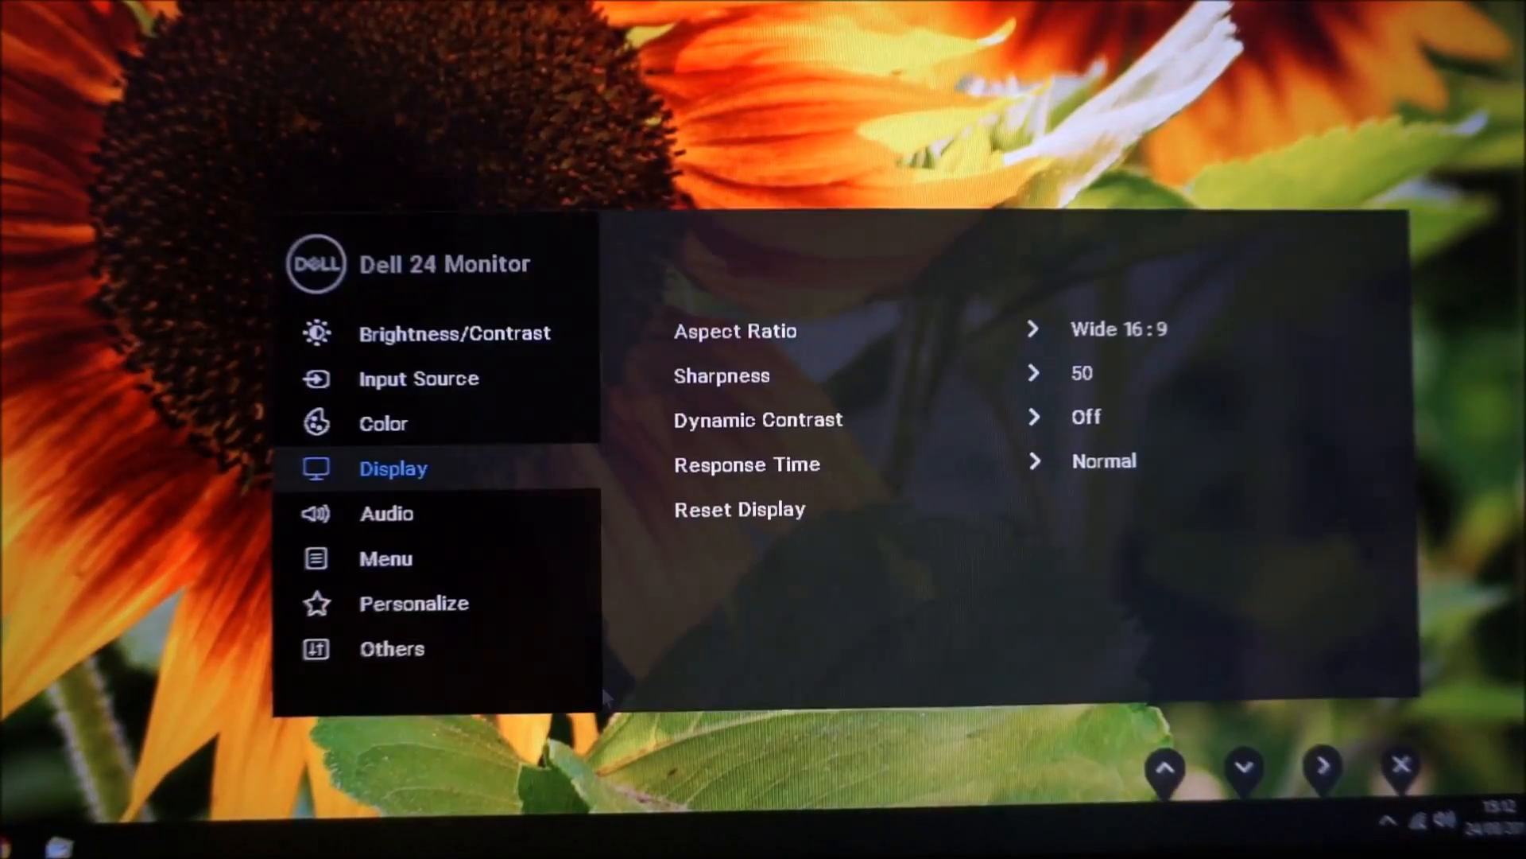
pyautogui.click(1243, 765)
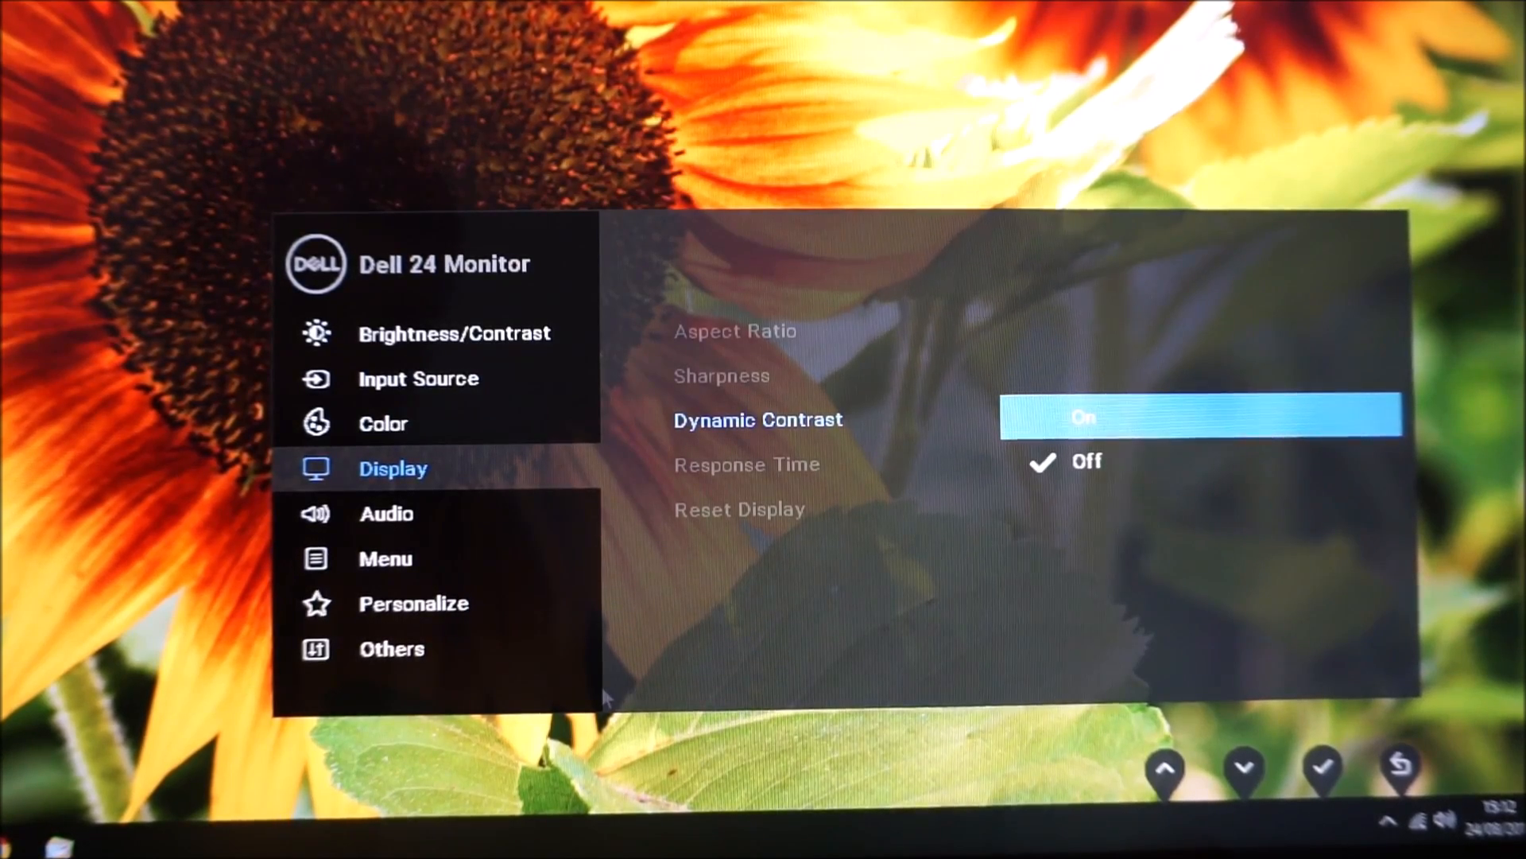
pyautogui.click(1400, 769)
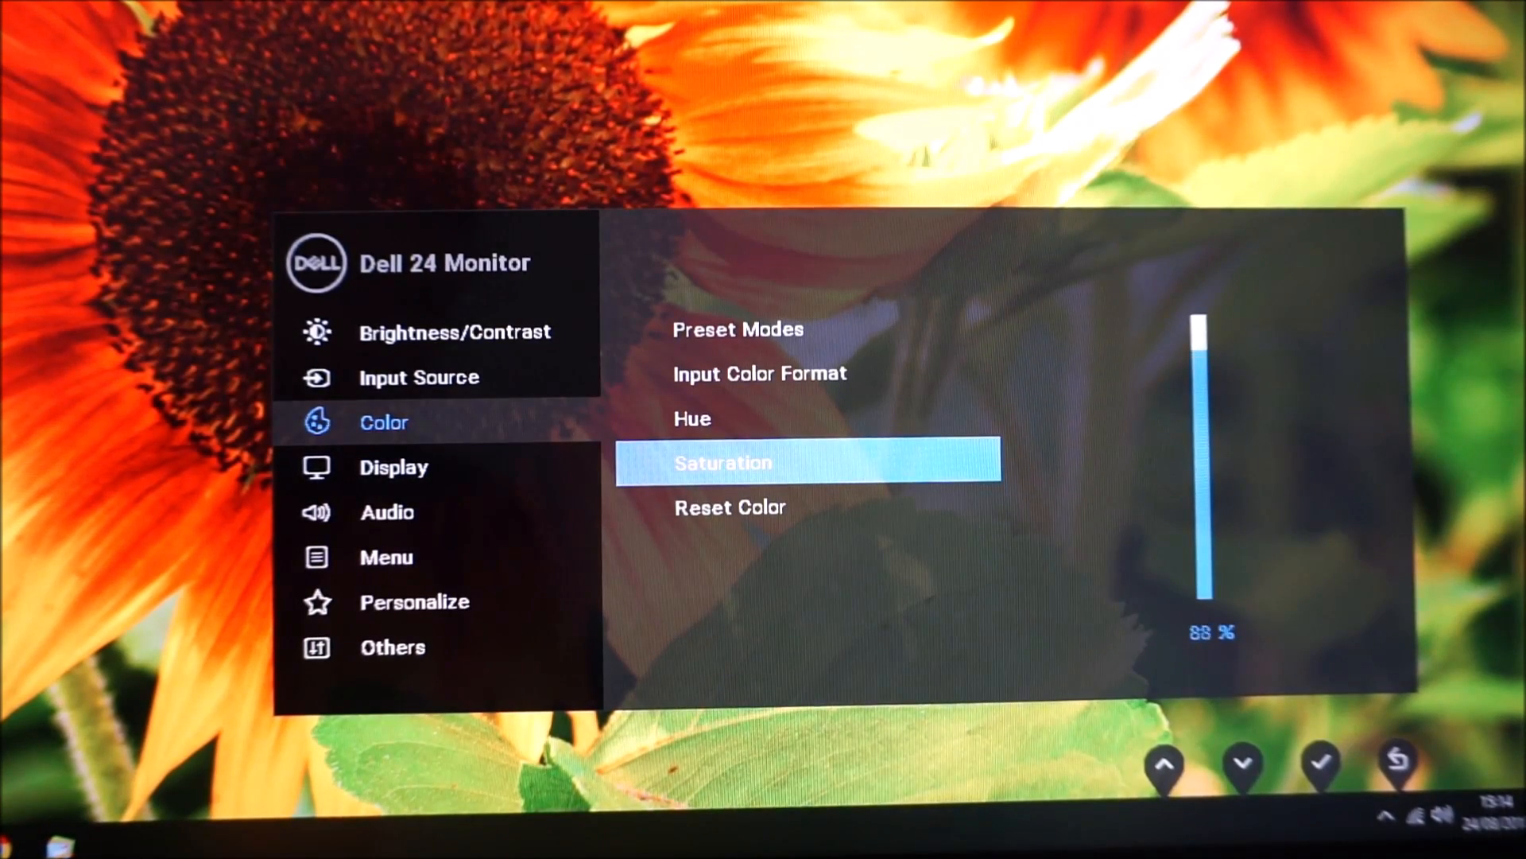
# Try saturation at 100%, 60%, 40% and 20%, leave it at 49%, then move to Audio.
pyautogui.click(1164, 764)
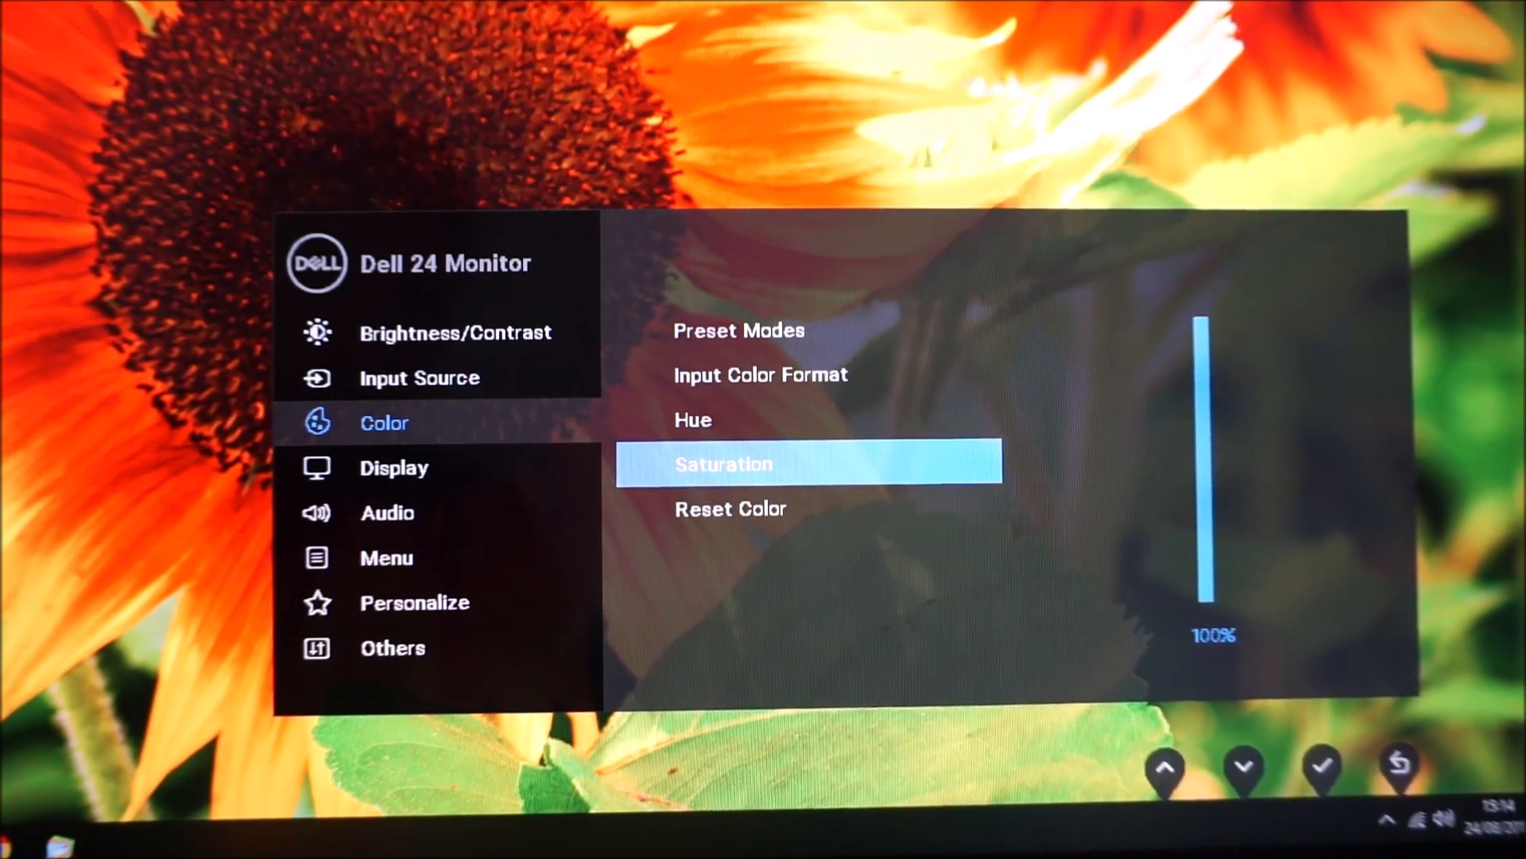
pyautogui.click(1244, 768)
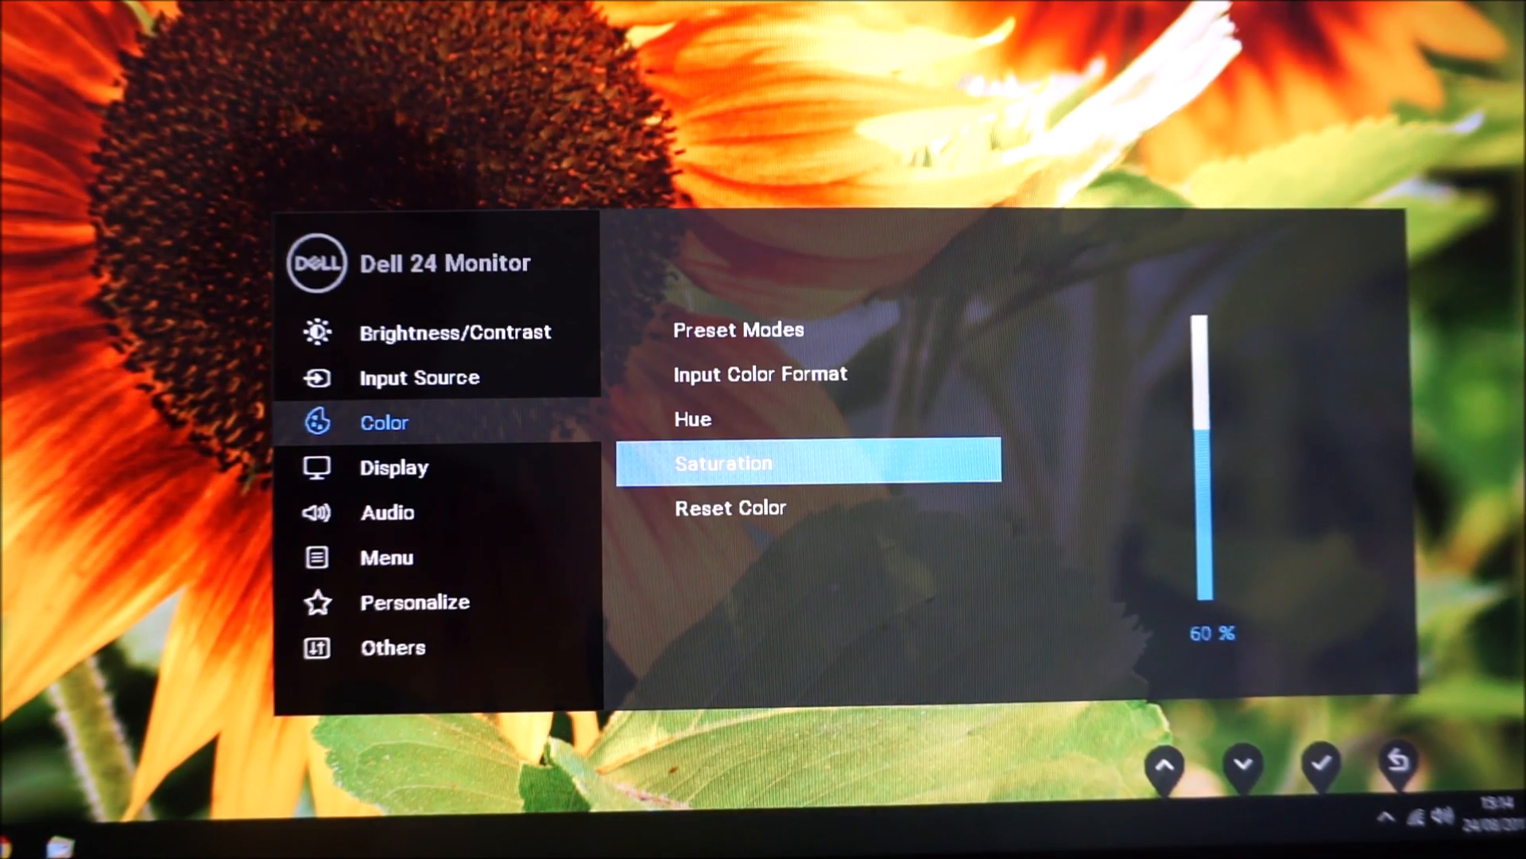
pyautogui.click(1241, 767)
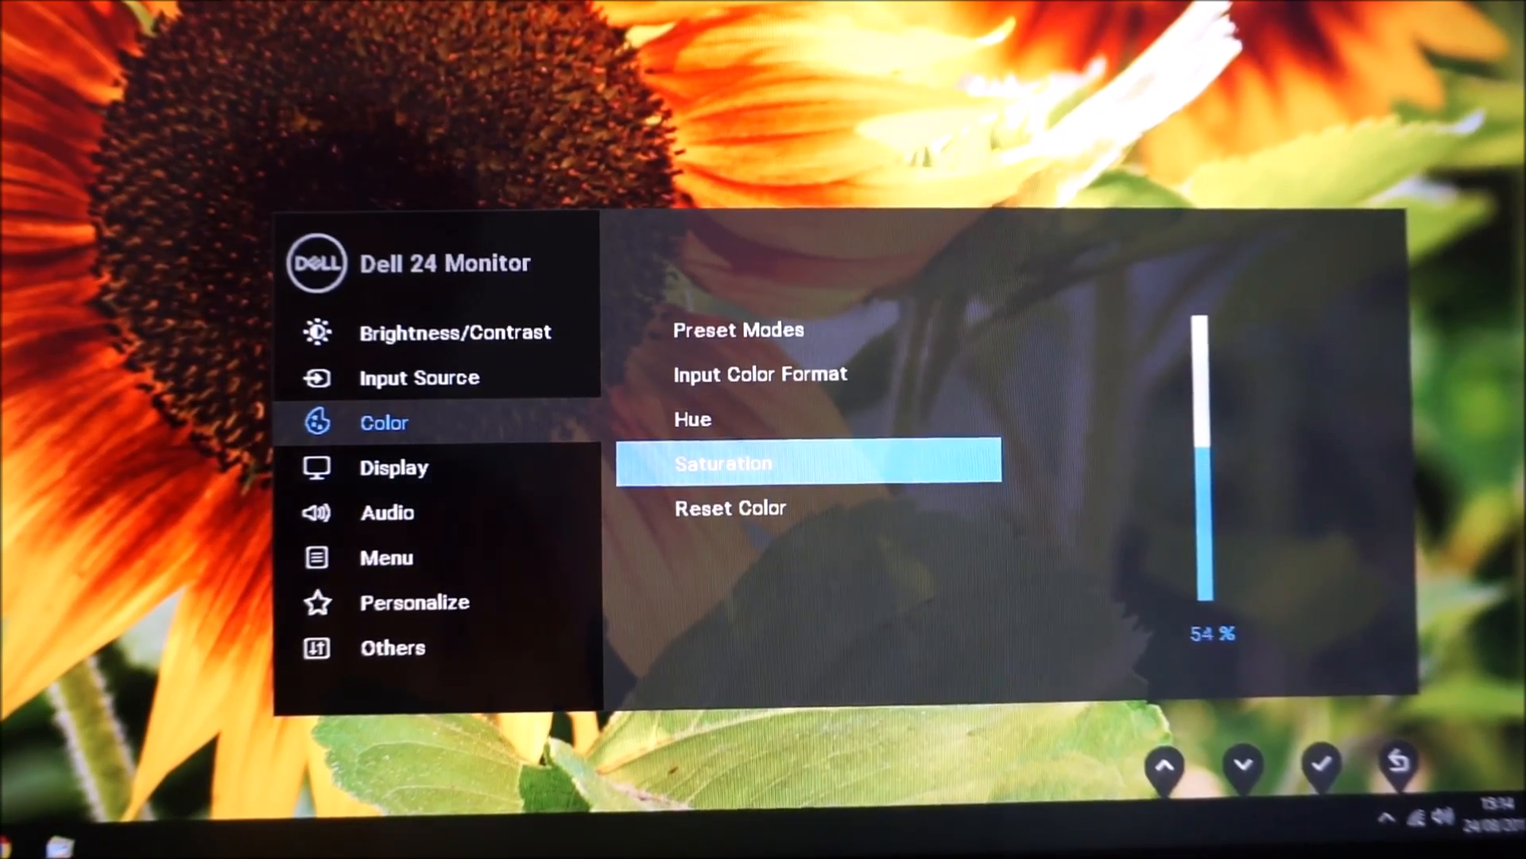
pyautogui.click(1242, 762)
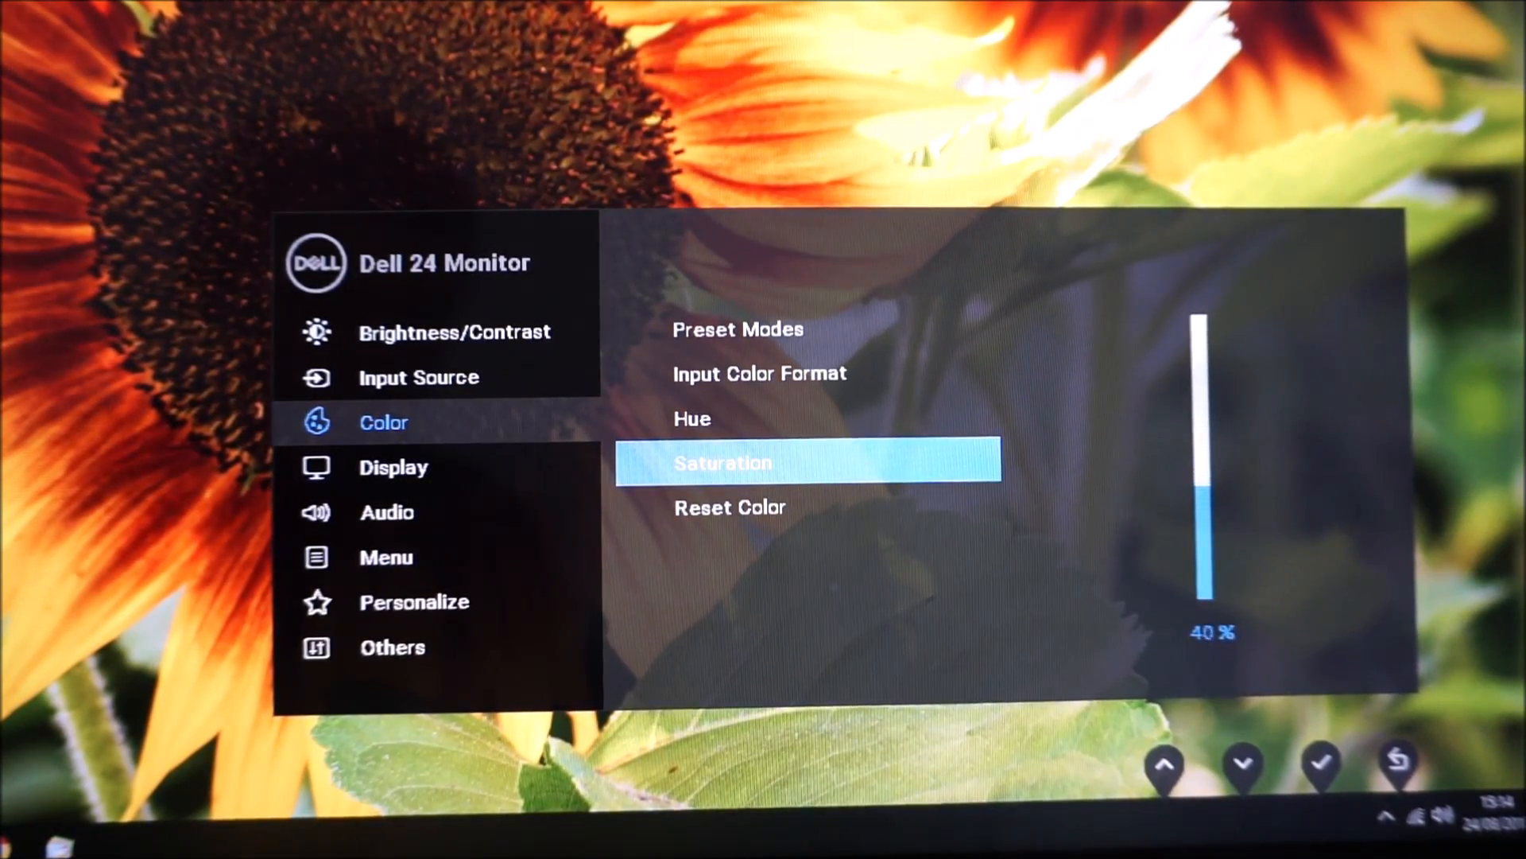
pyautogui.click(1242, 766)
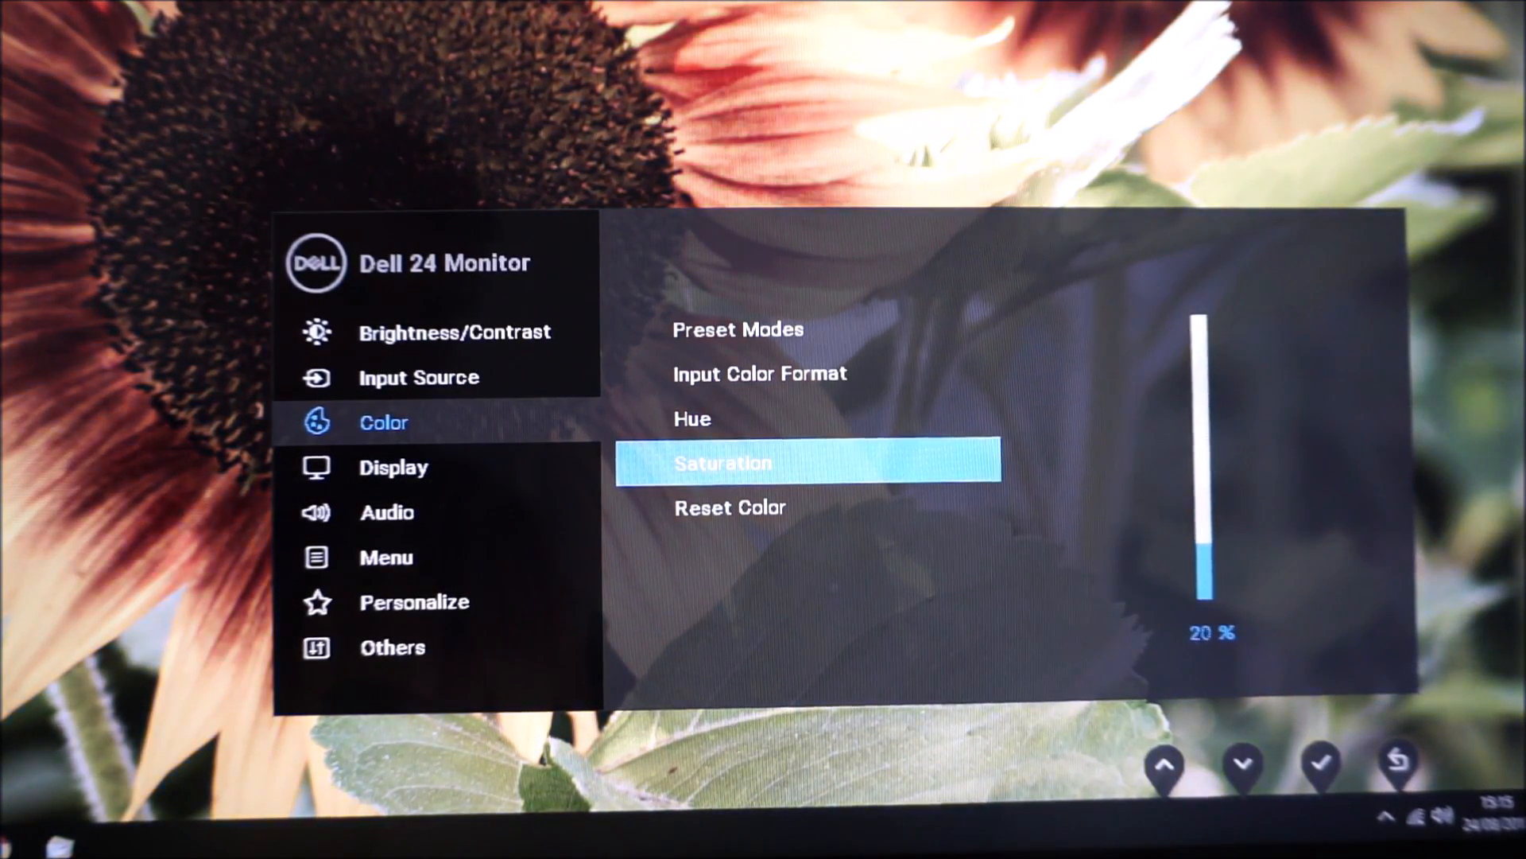
pyautogui.click(1243, 764)
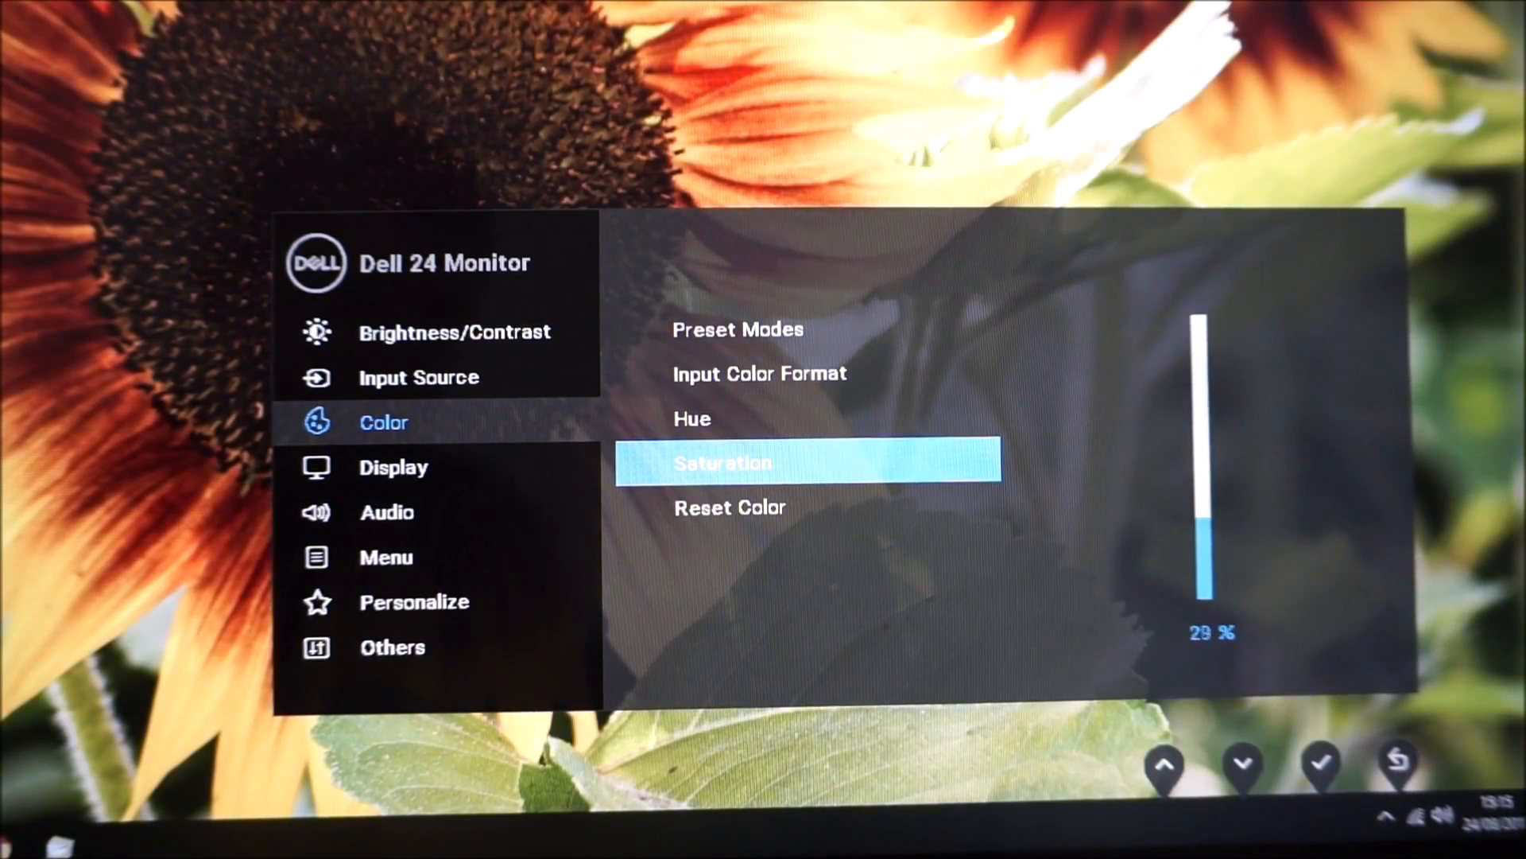
pyautogui.click(1164, 764)
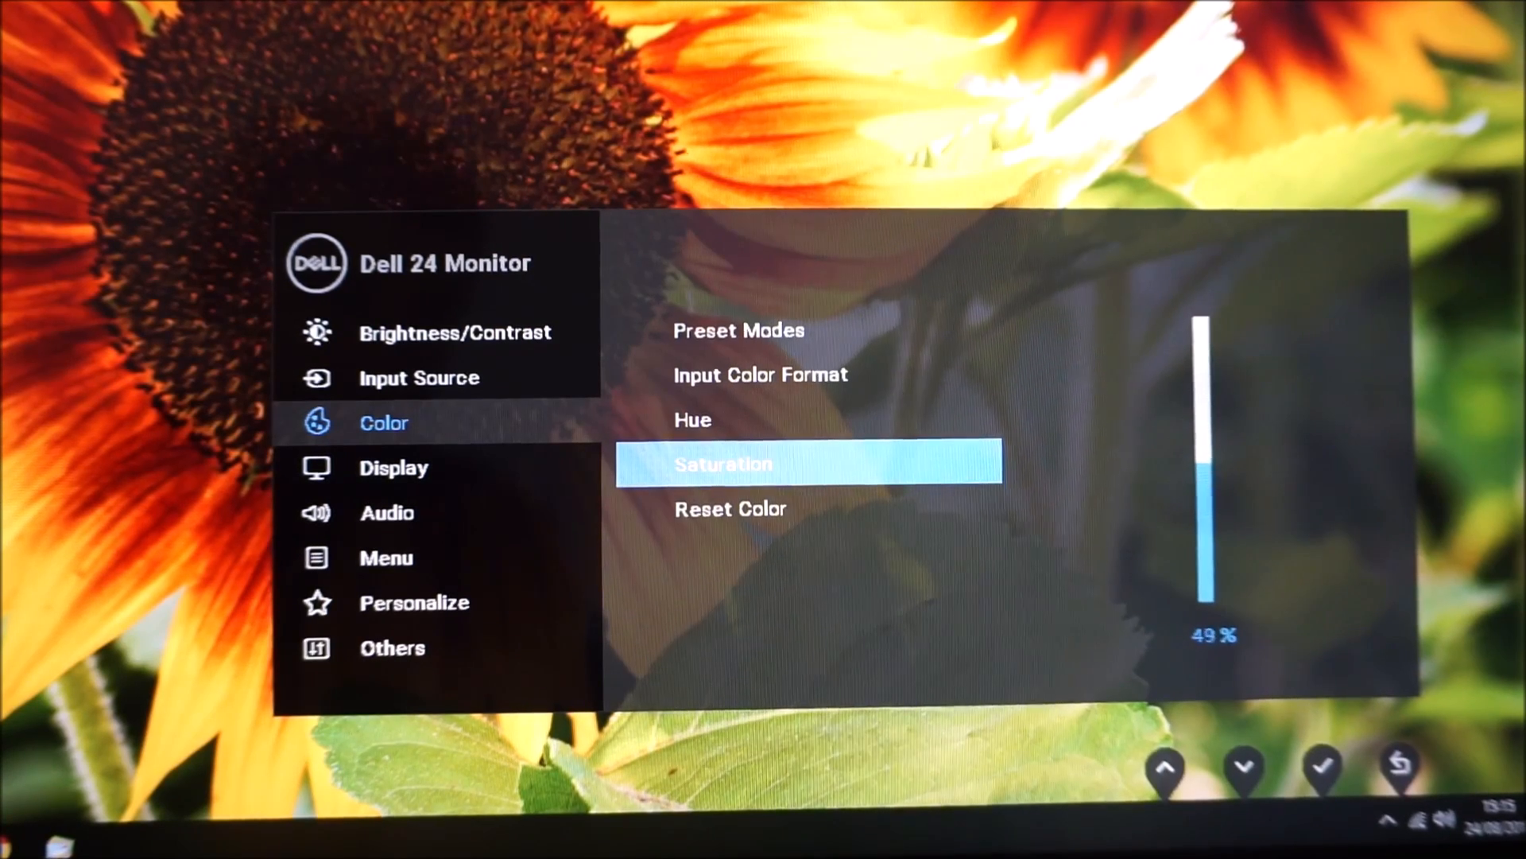
pyautogui.click(1166, 768)
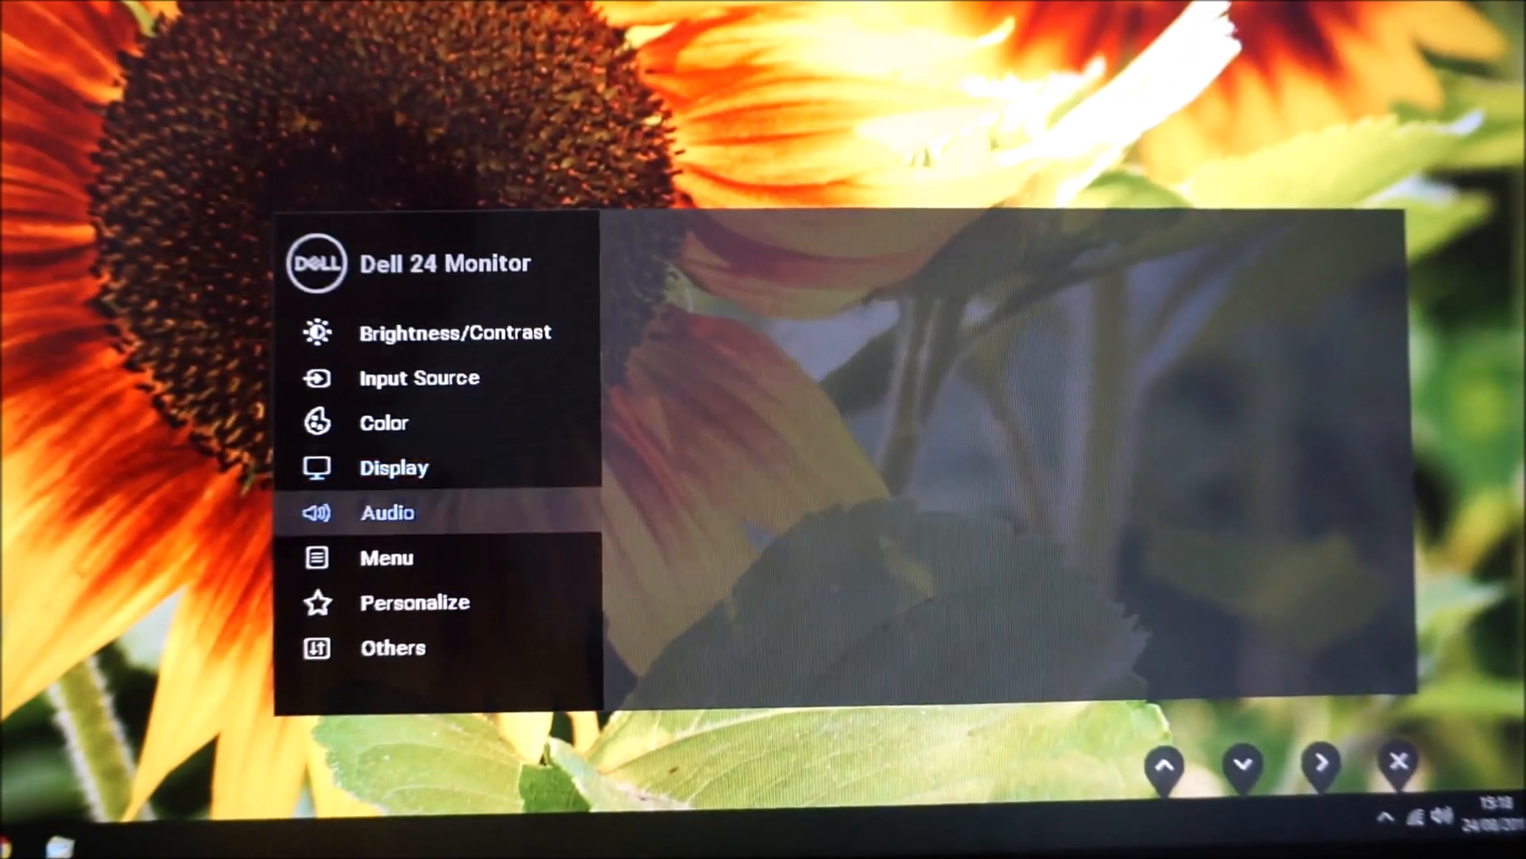
# Open Audio settings and view the MaxxAudio On/Off choices, currently On.
pyautogui.click(1318, 763)
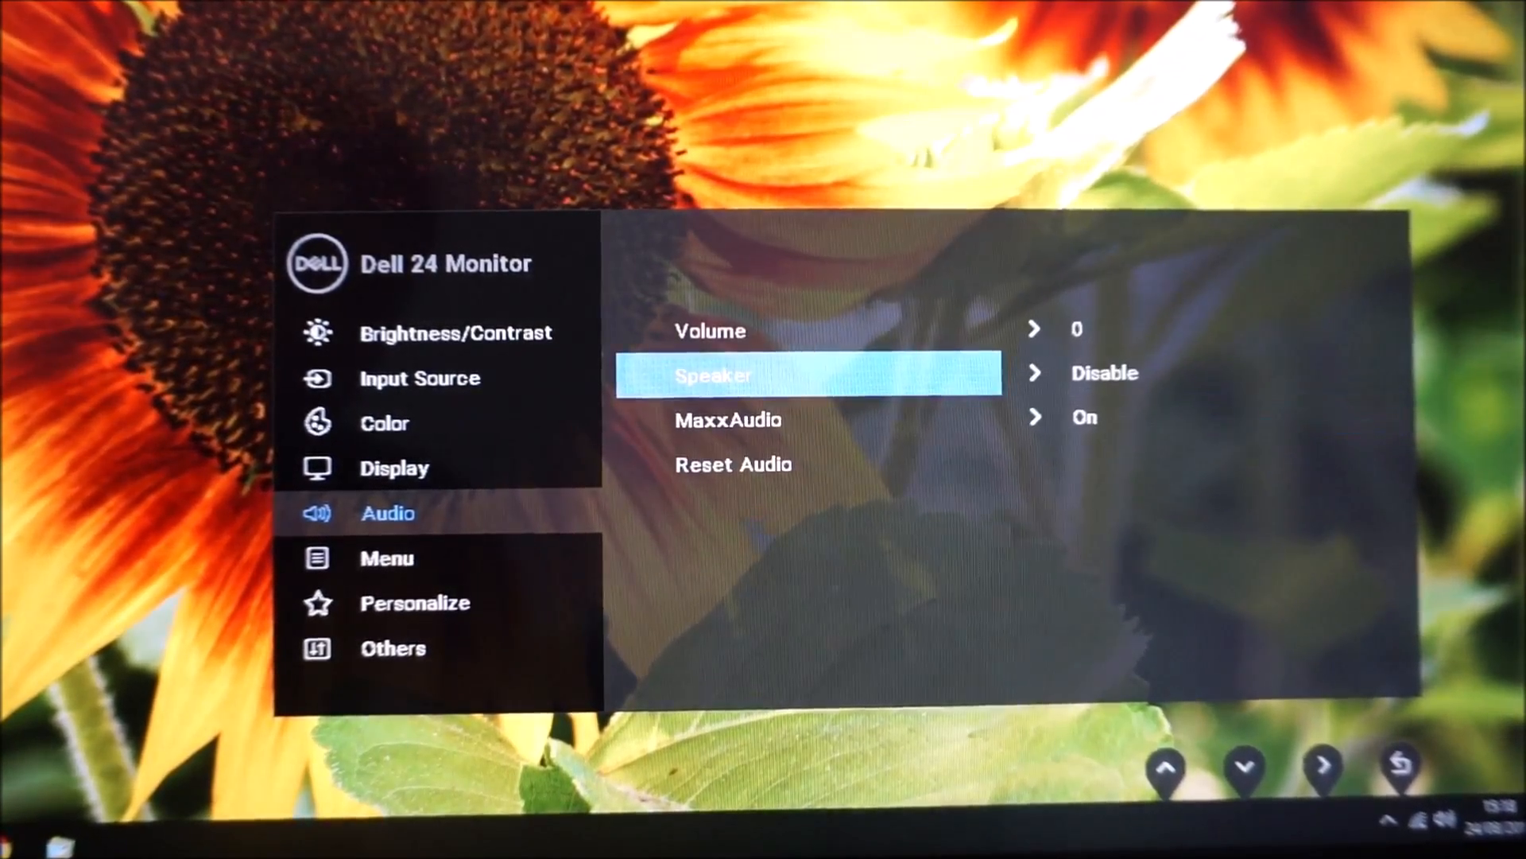
pyautogui.click(1244, 767)
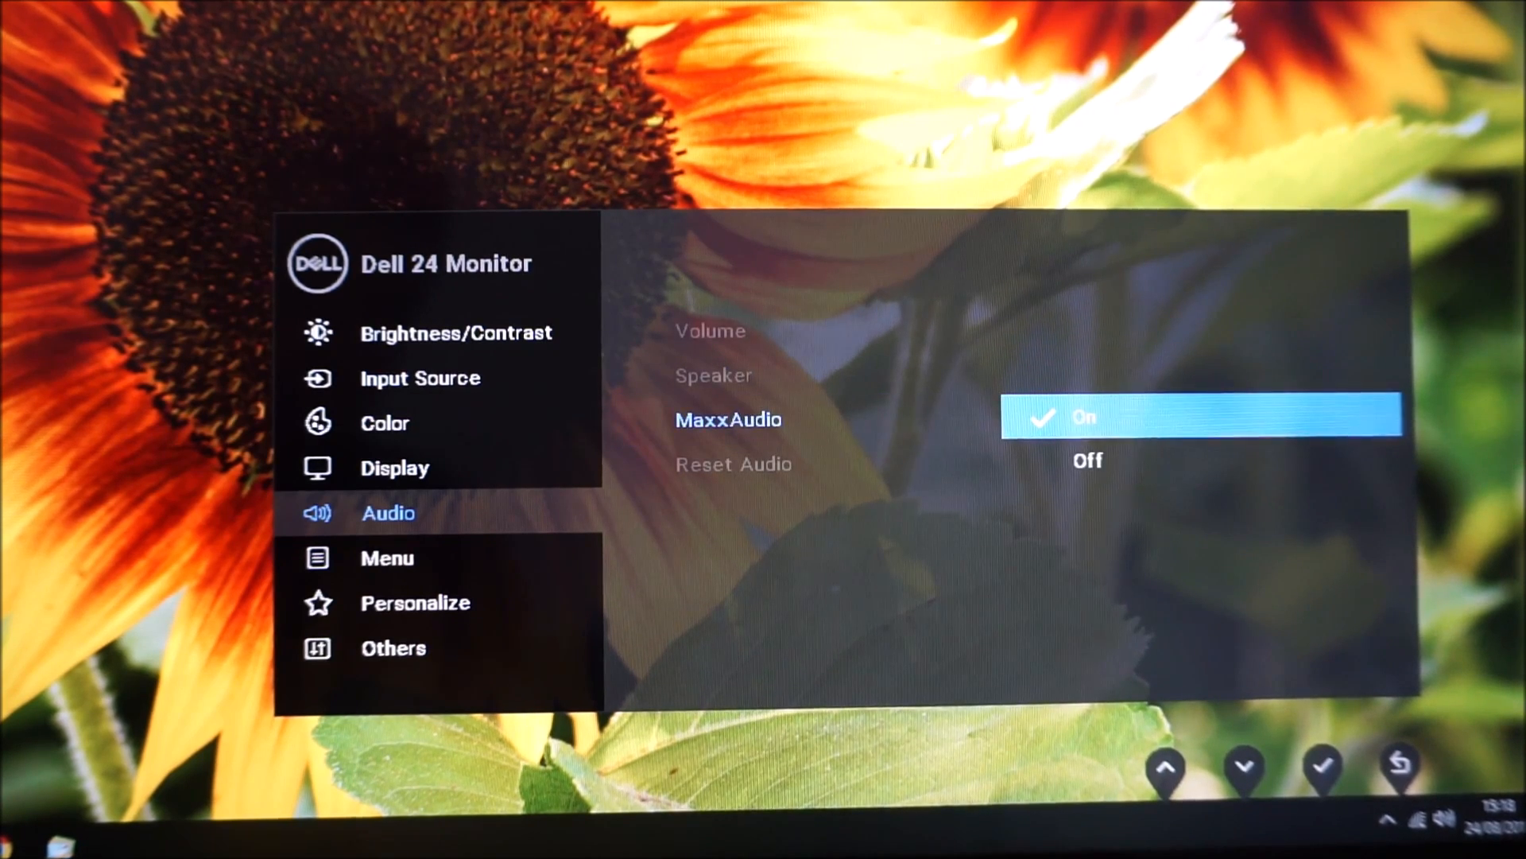
pyautogui.click(1399, 768)
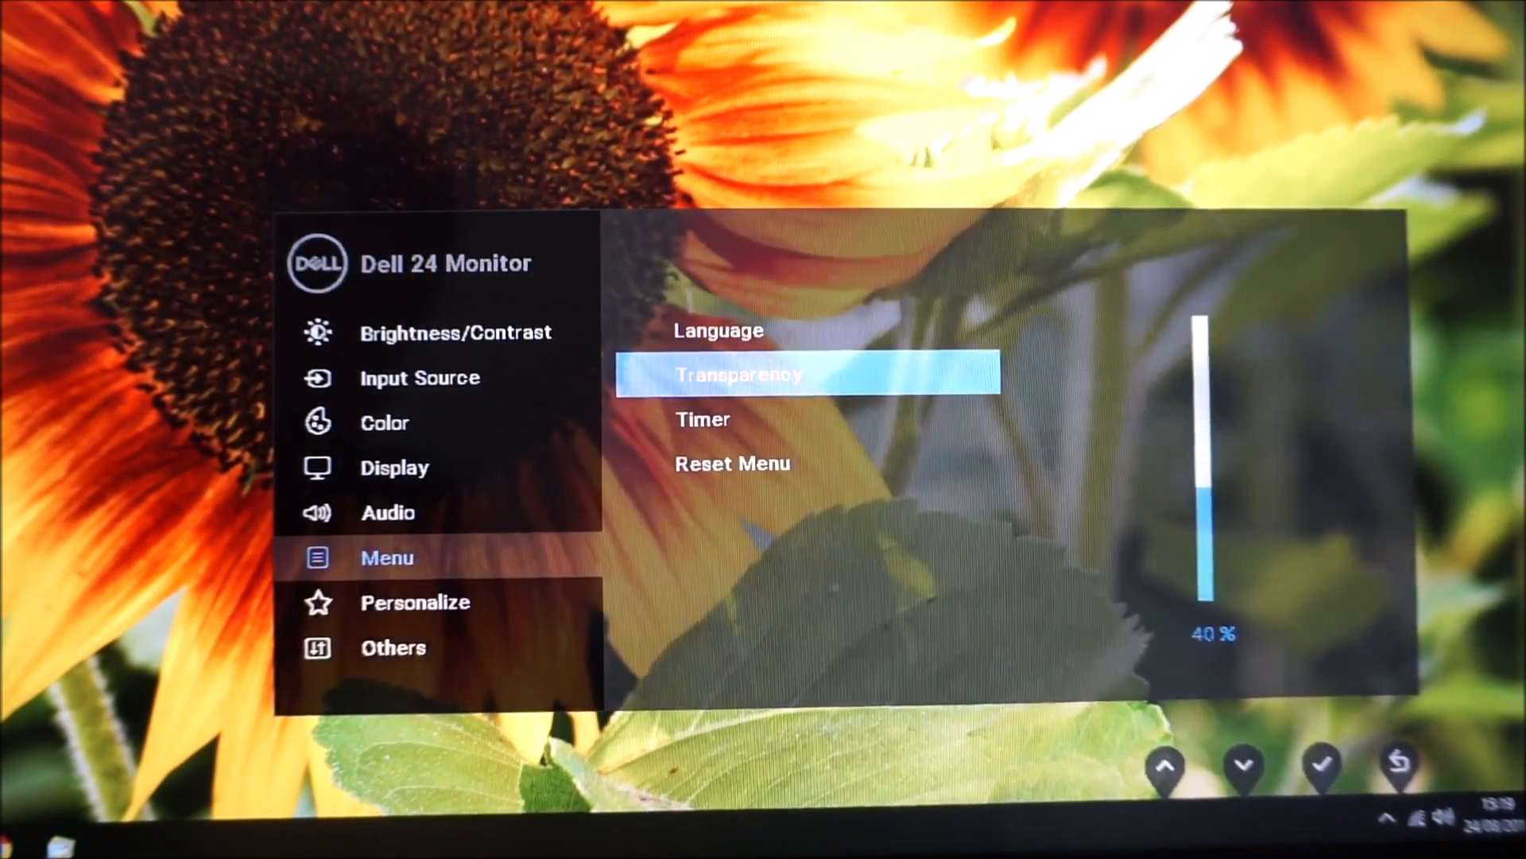
# Adjust the menu transparency slider and confirm a value of 20.
pyautogui.click(1165, 767)
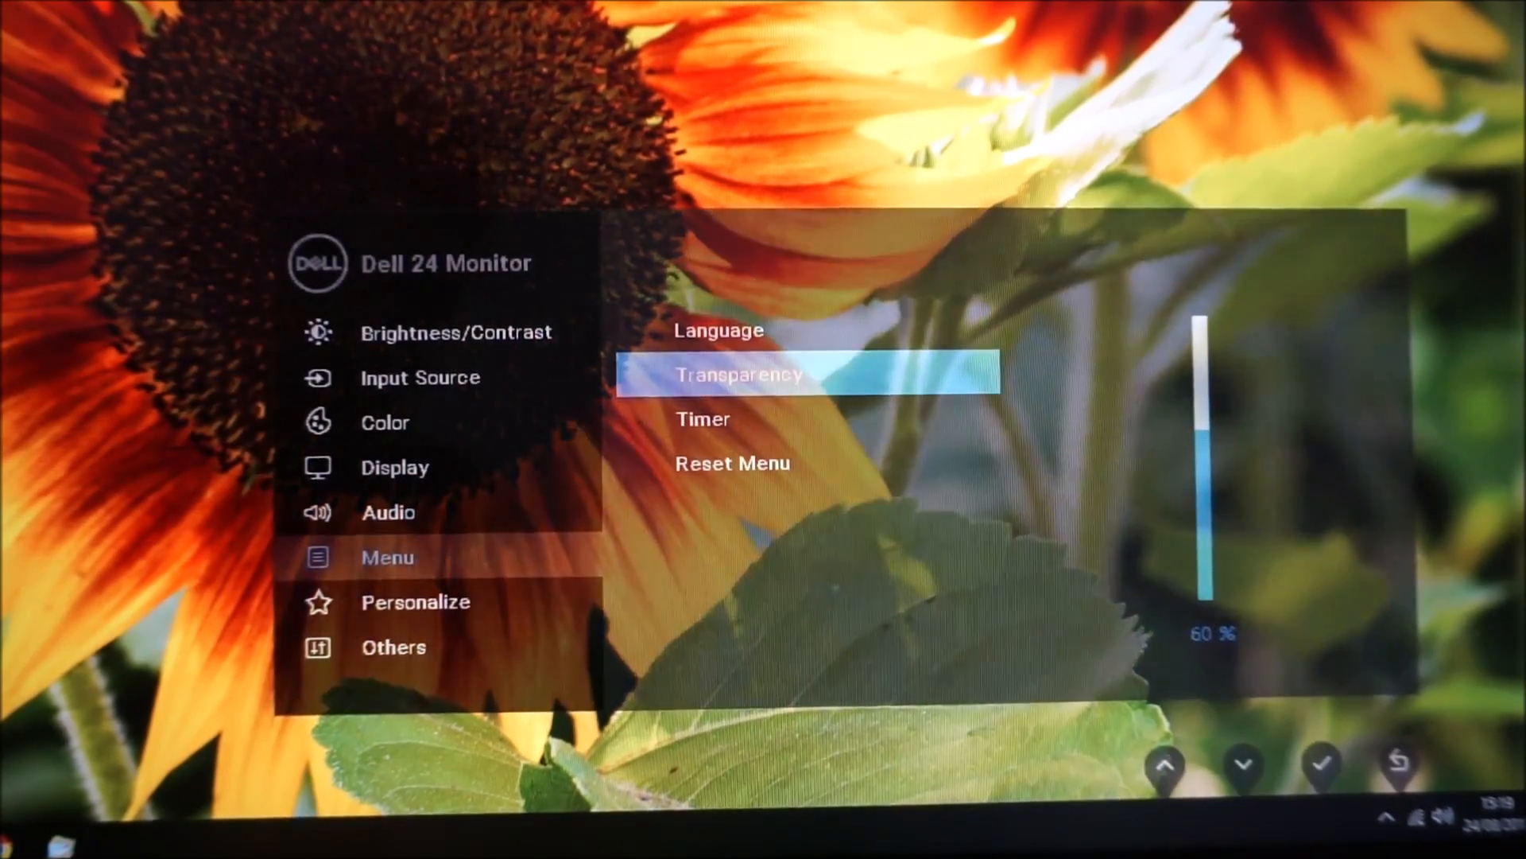
pyautogui.click(1244, 765)
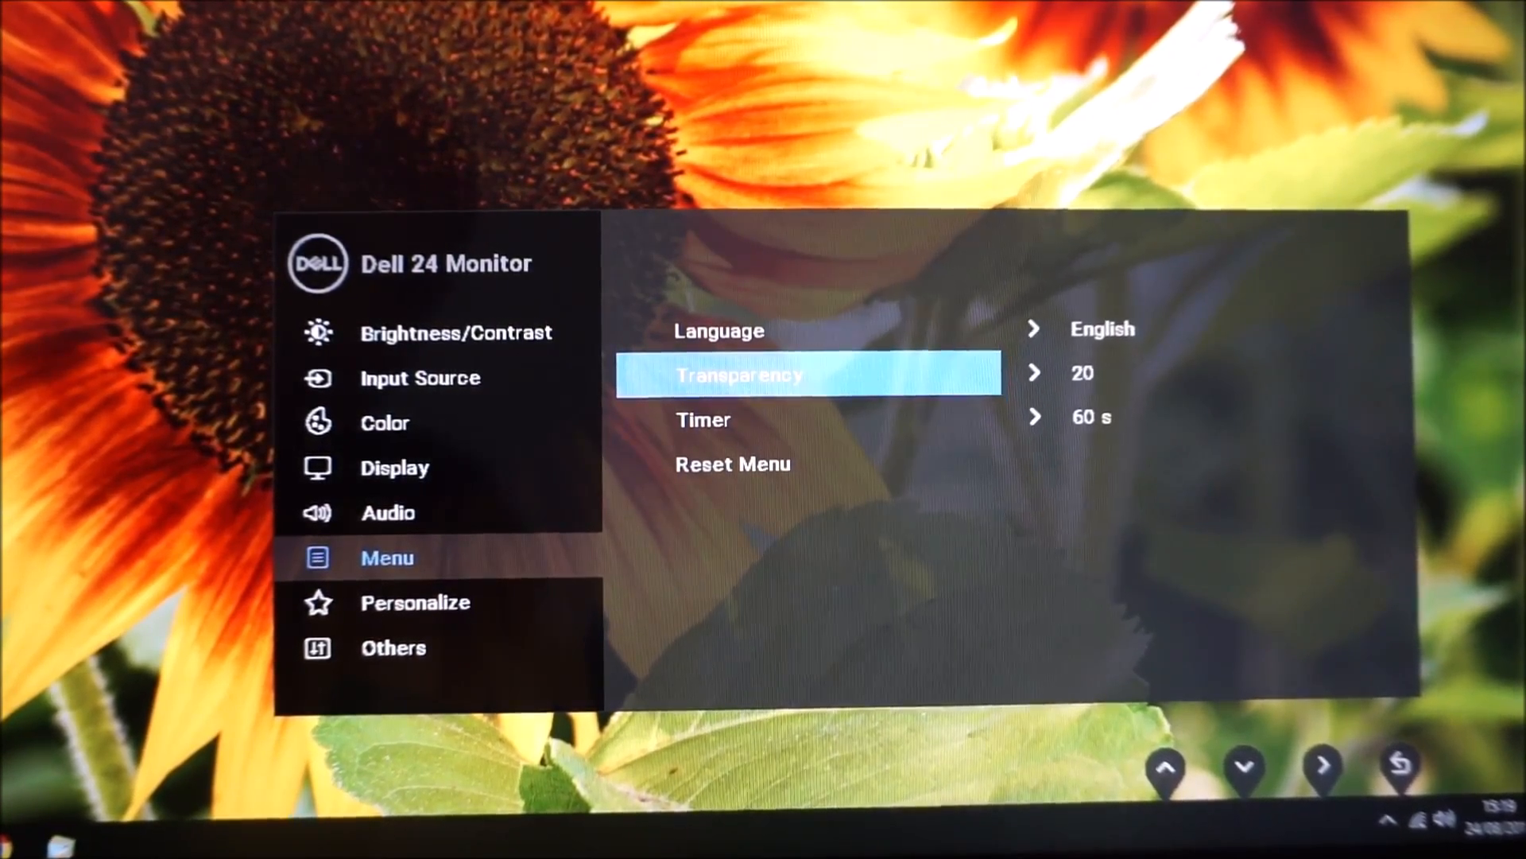
pyautogui.click(1243, 764)
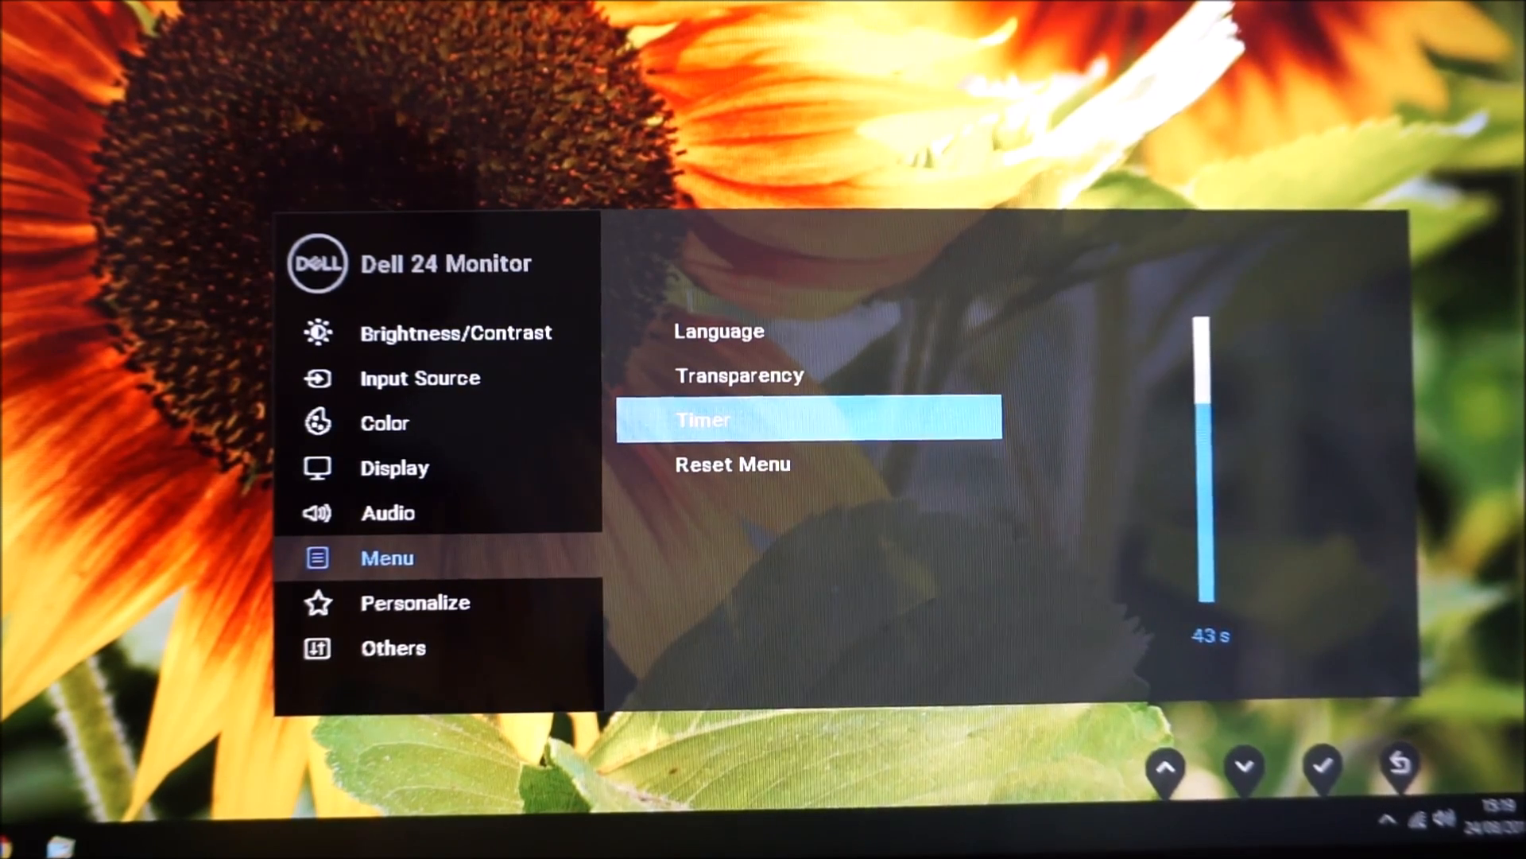
pyautogui.click(1166, 764)
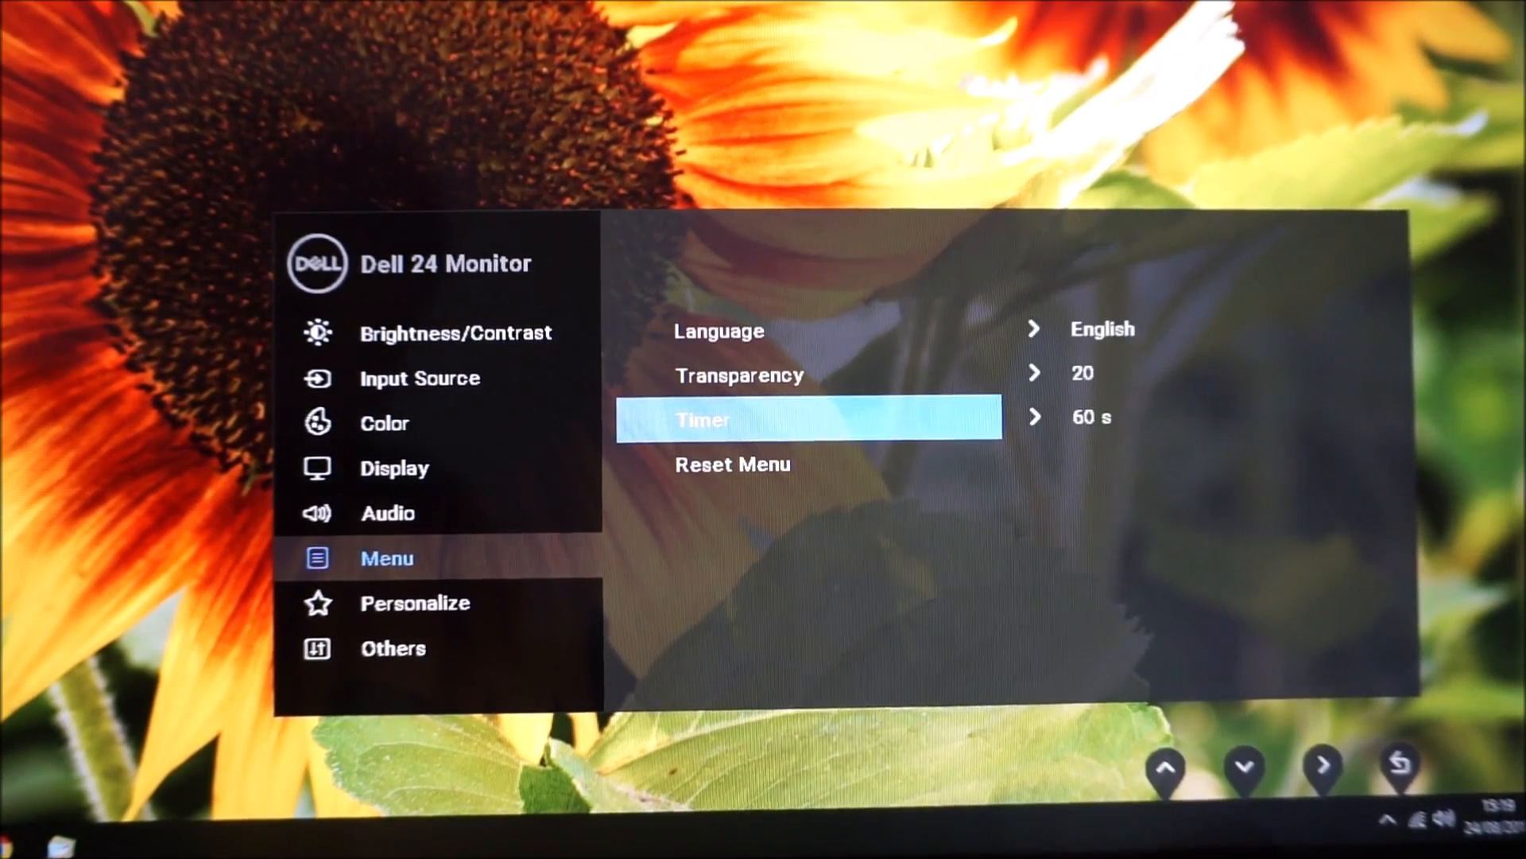
pyautogui.click(1400, 763)
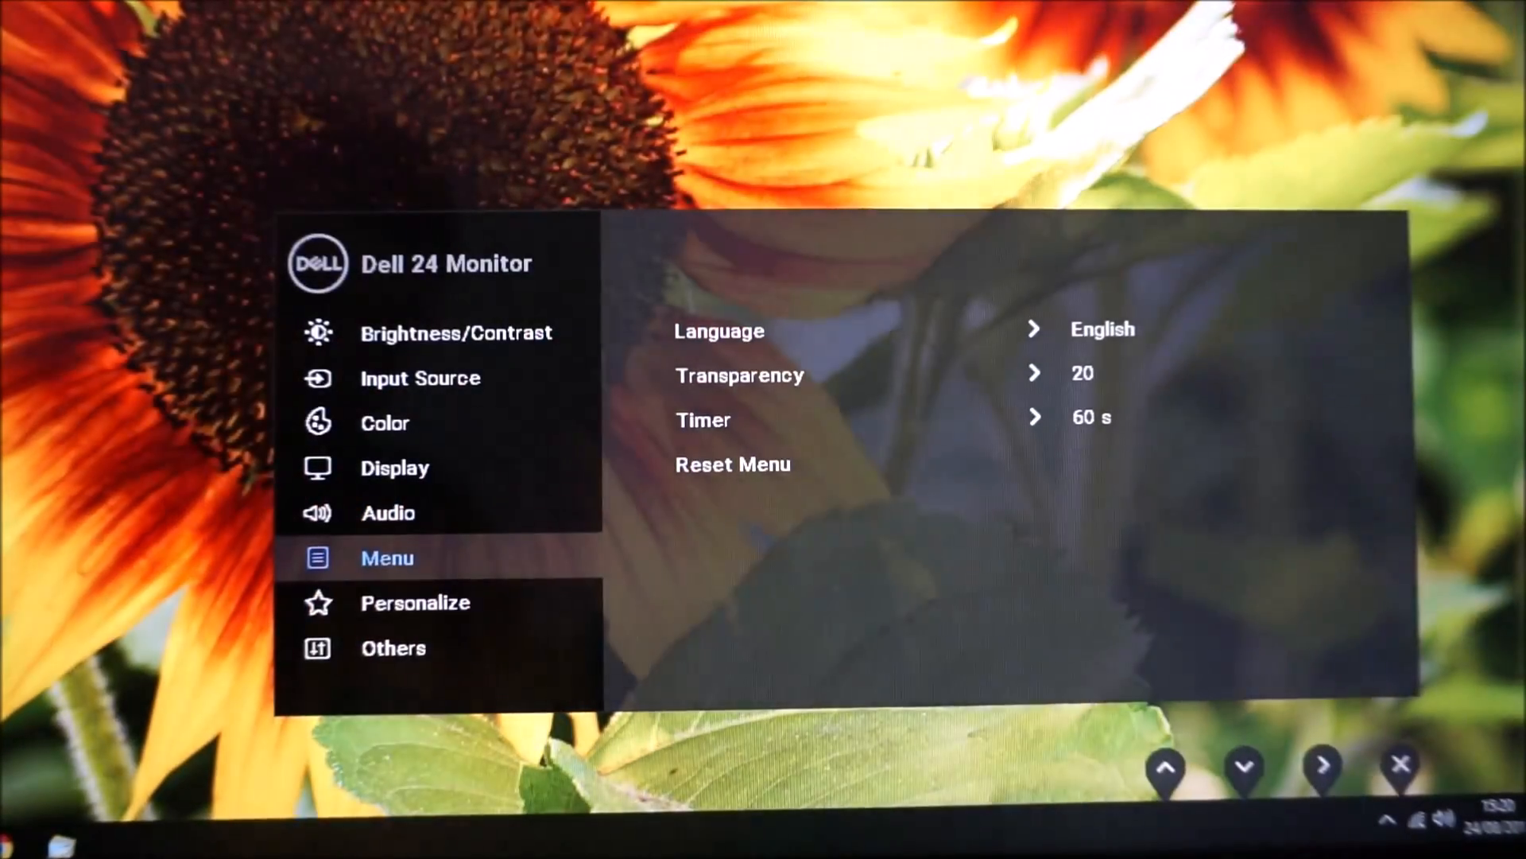
# In Personalize, set Shortcut Key 1 to ComfortView and Shortcut Key 2 to Custom Color.
pyautogui.click(1244, 766)
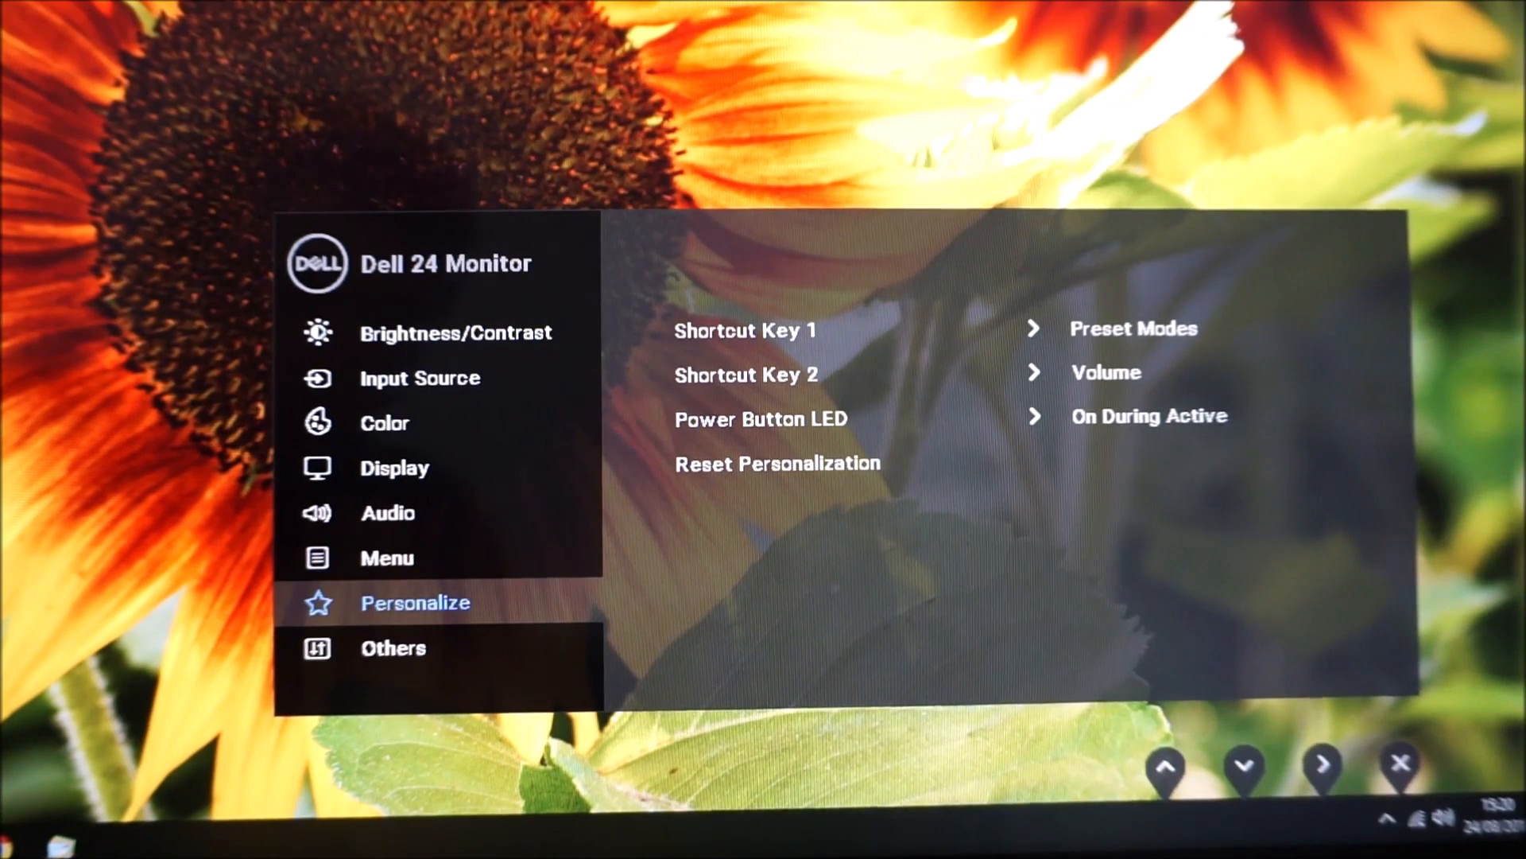
pyautogui.click(1166, 768)
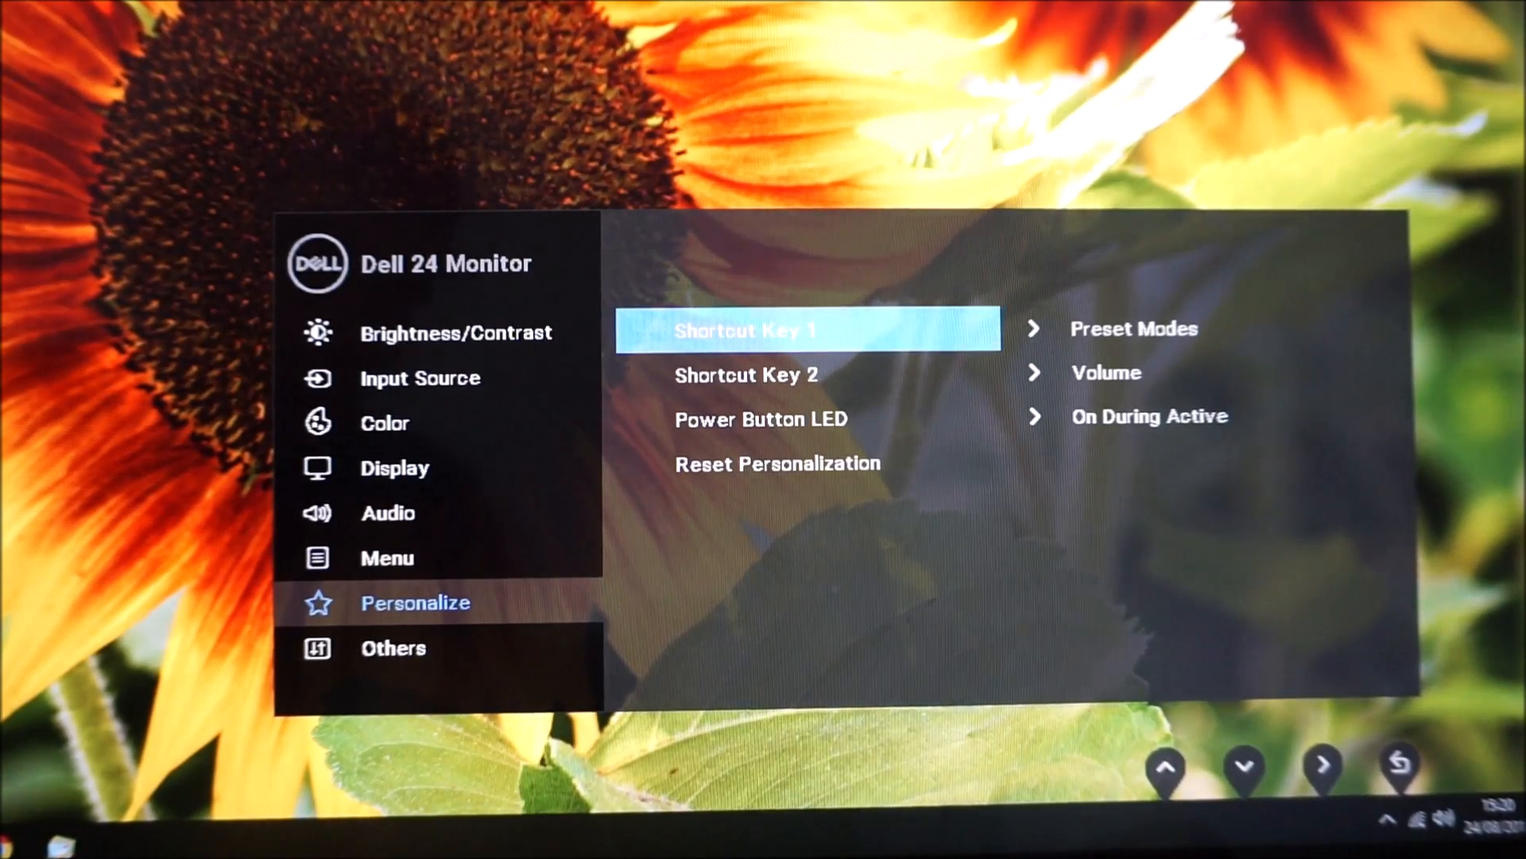
pyautogui.click(1321, 767)
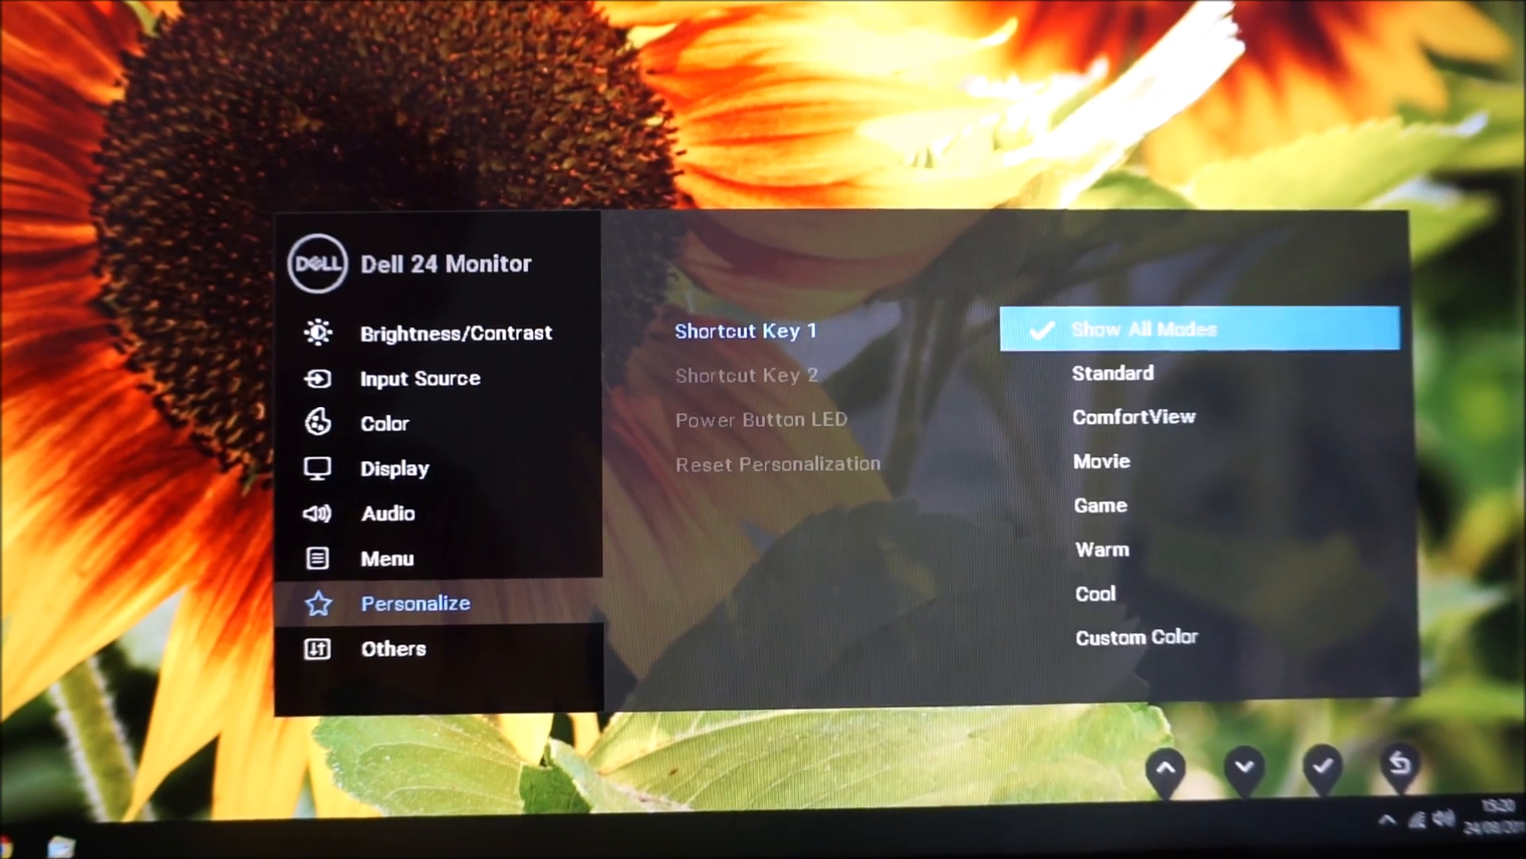
pyautogui.click(1244, 768)
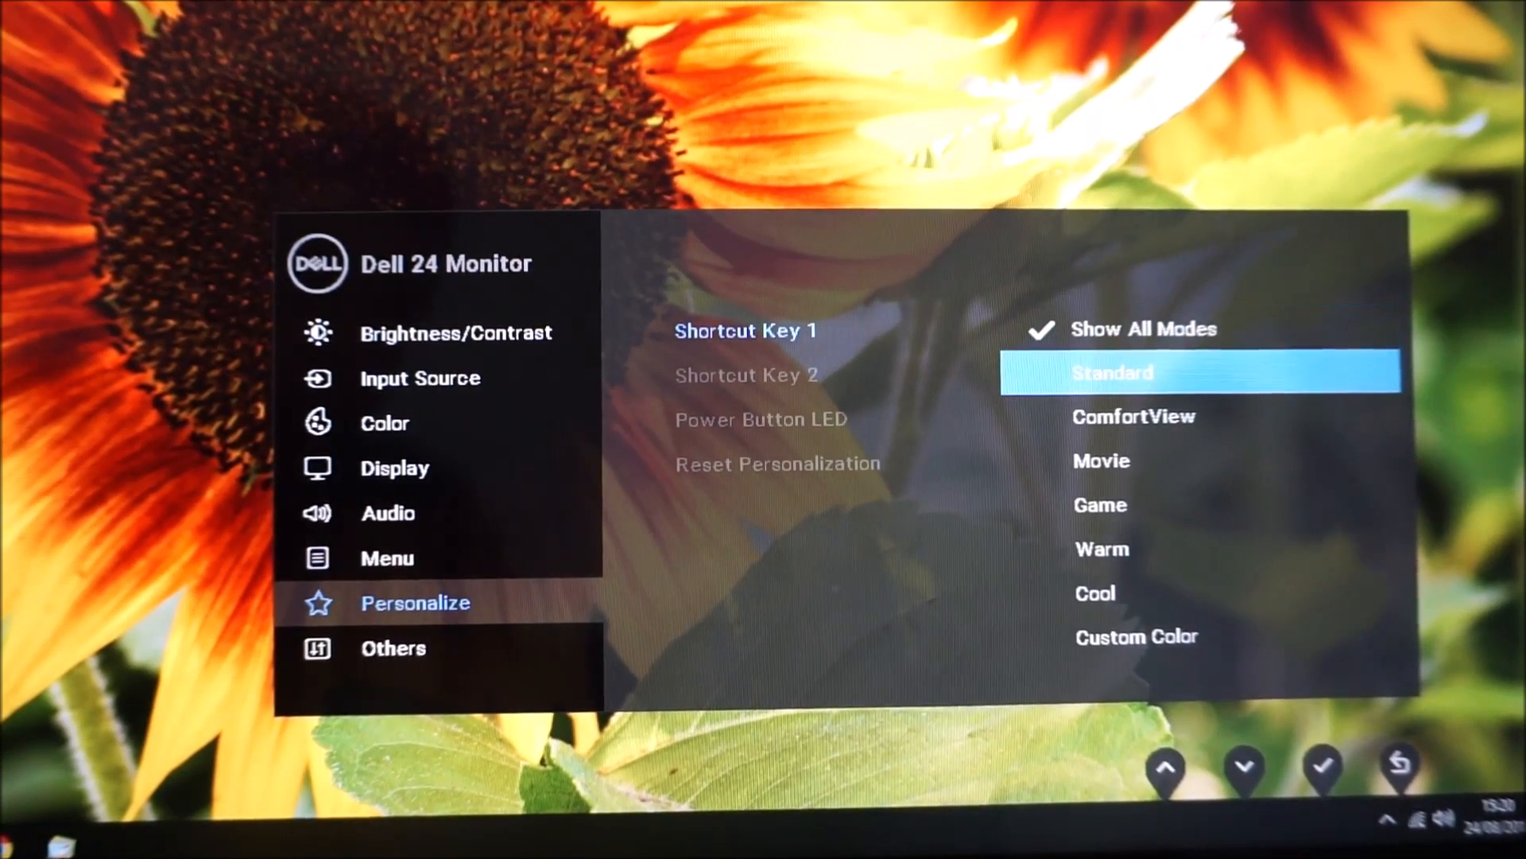
pyautogui.click(1322, 768)
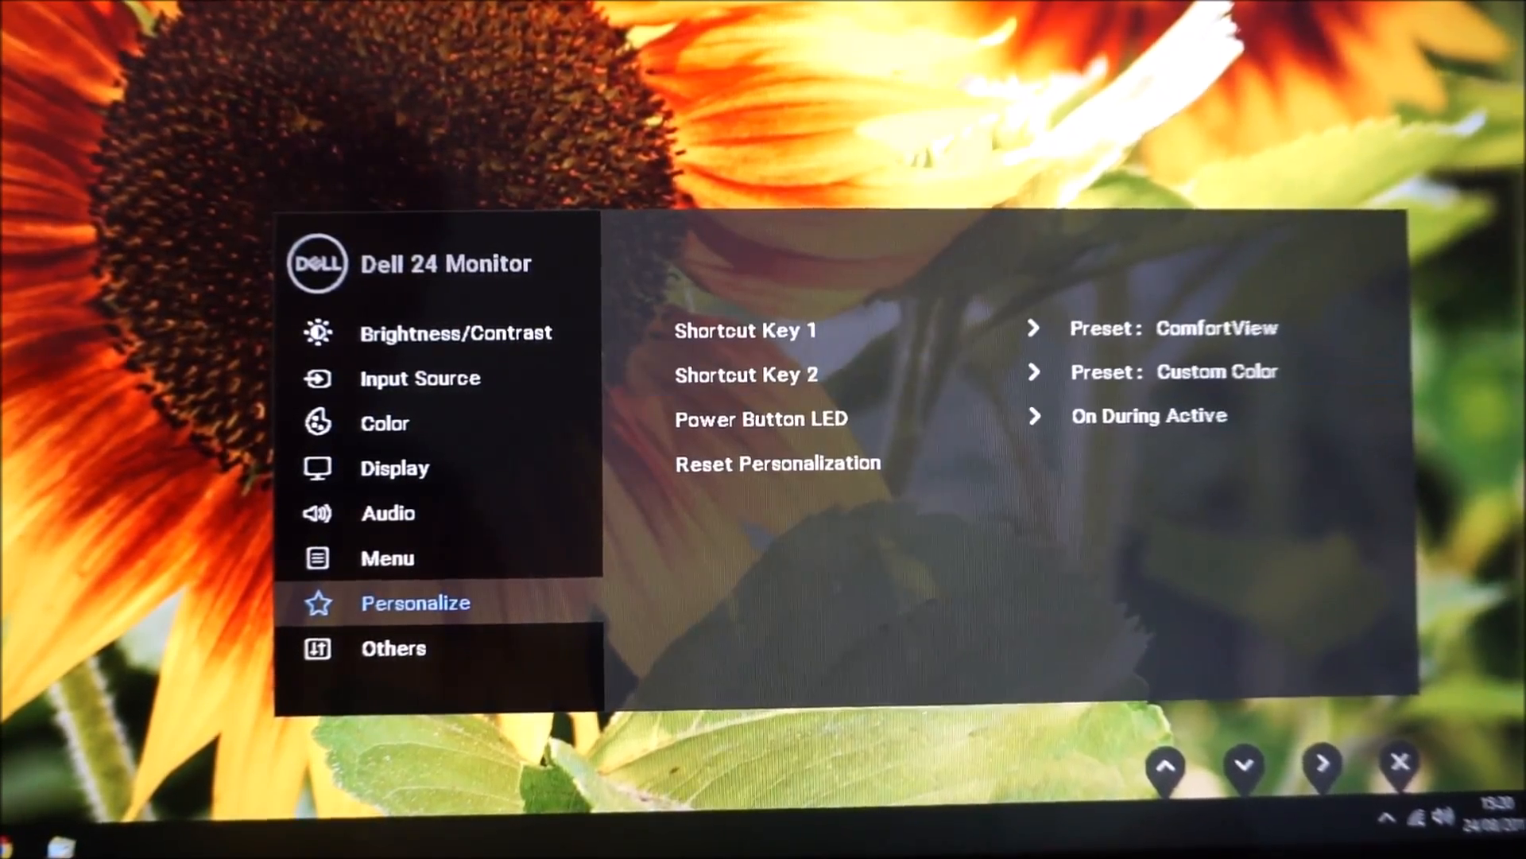
# Set the Custom Color red level to 97%, keeping green and blue at 100%.
pyautogui.click(1399, 765)
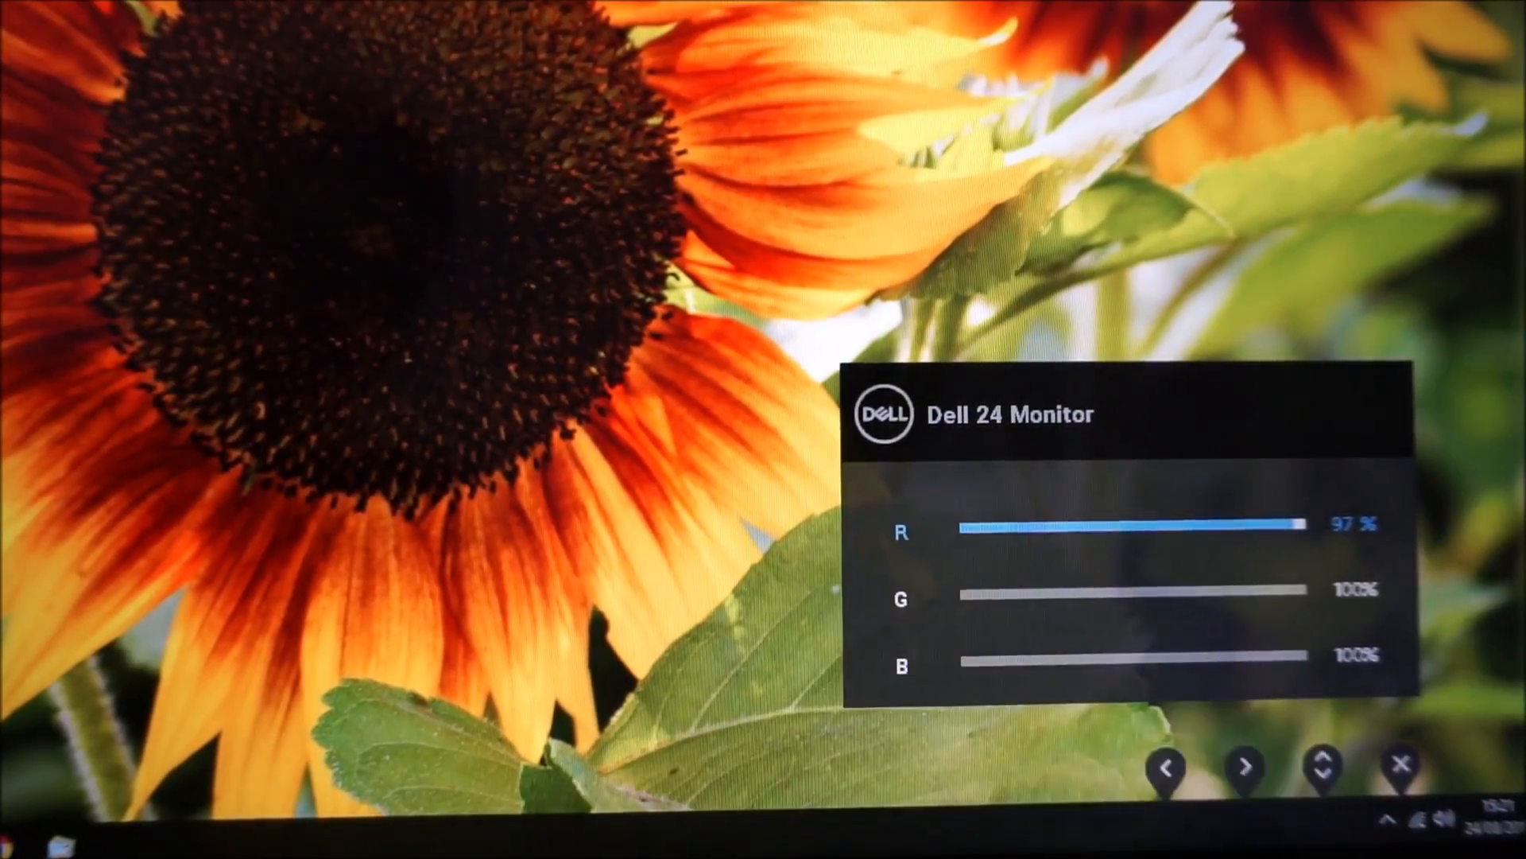
pyautogui.click(1400, 765)
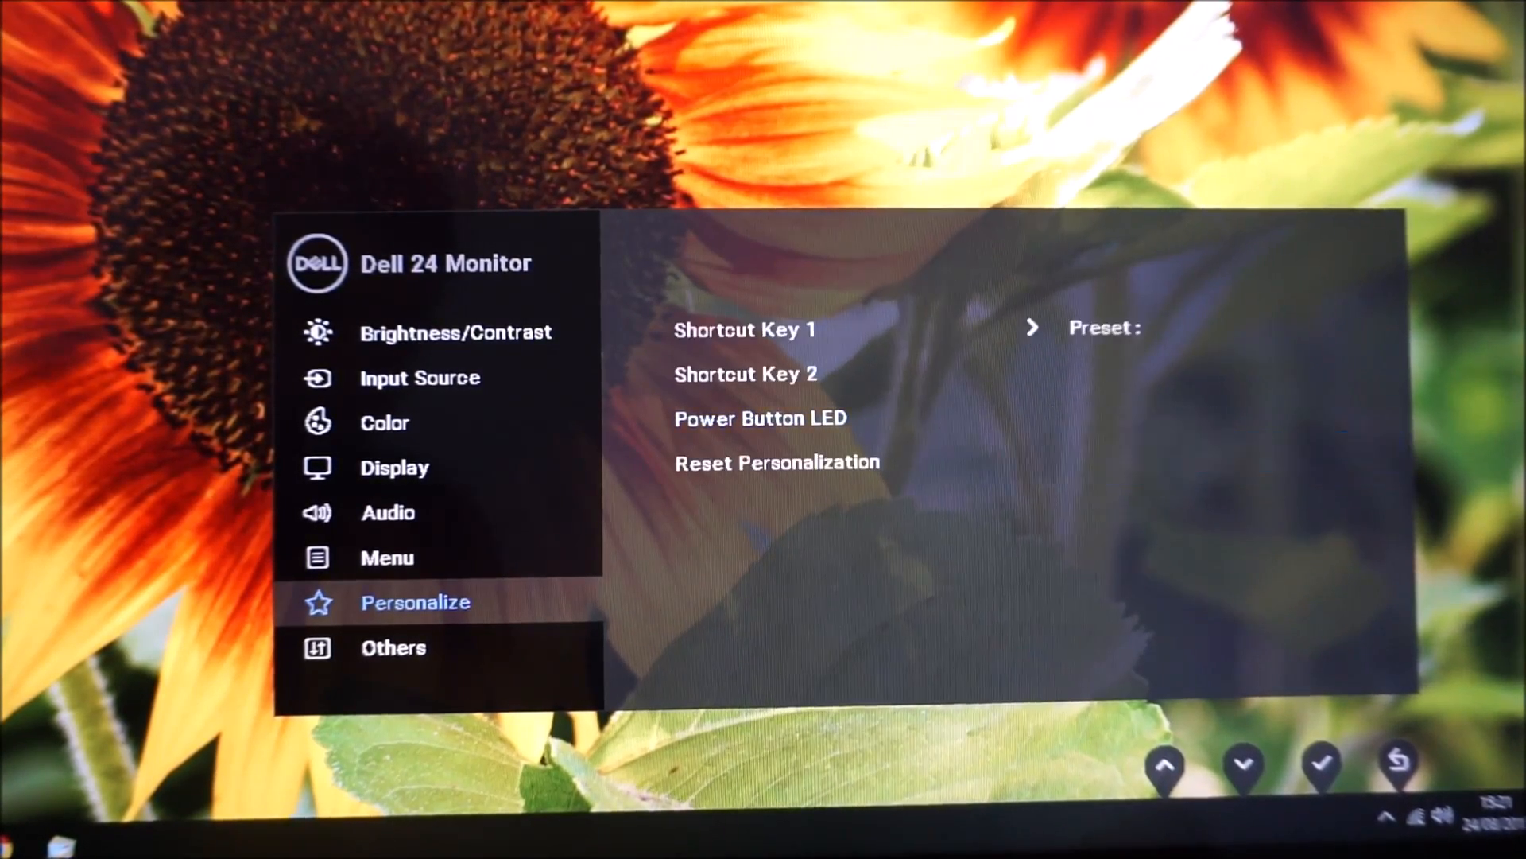
# Set Power Button LED to Off During Active and view Display Info (S2419H, 1920x1080 60Hz).
pyautogui.click(1243, 767)
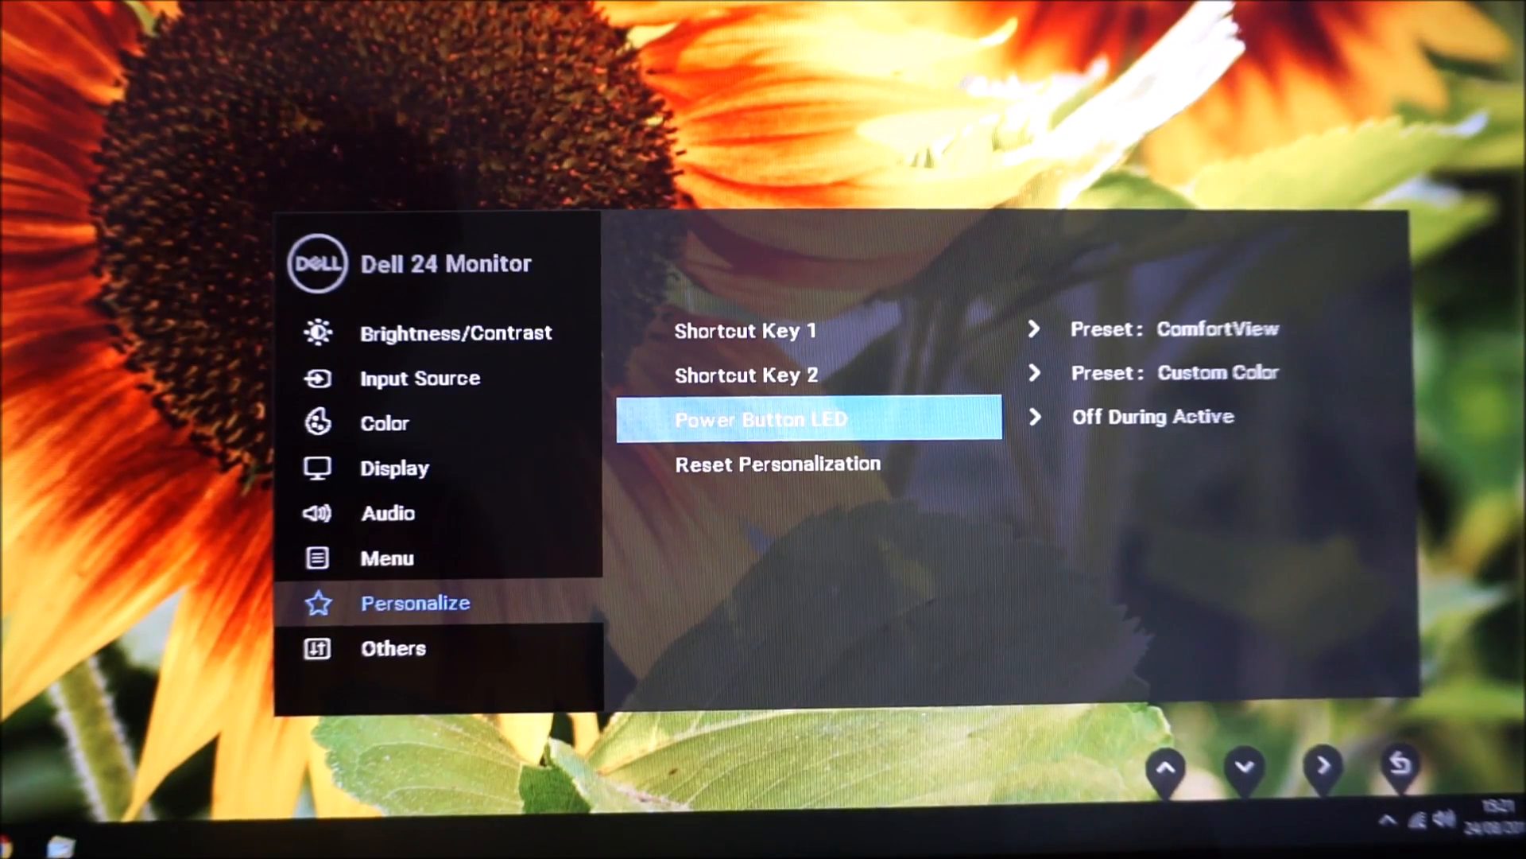
pyautogui.click(1319, 767)
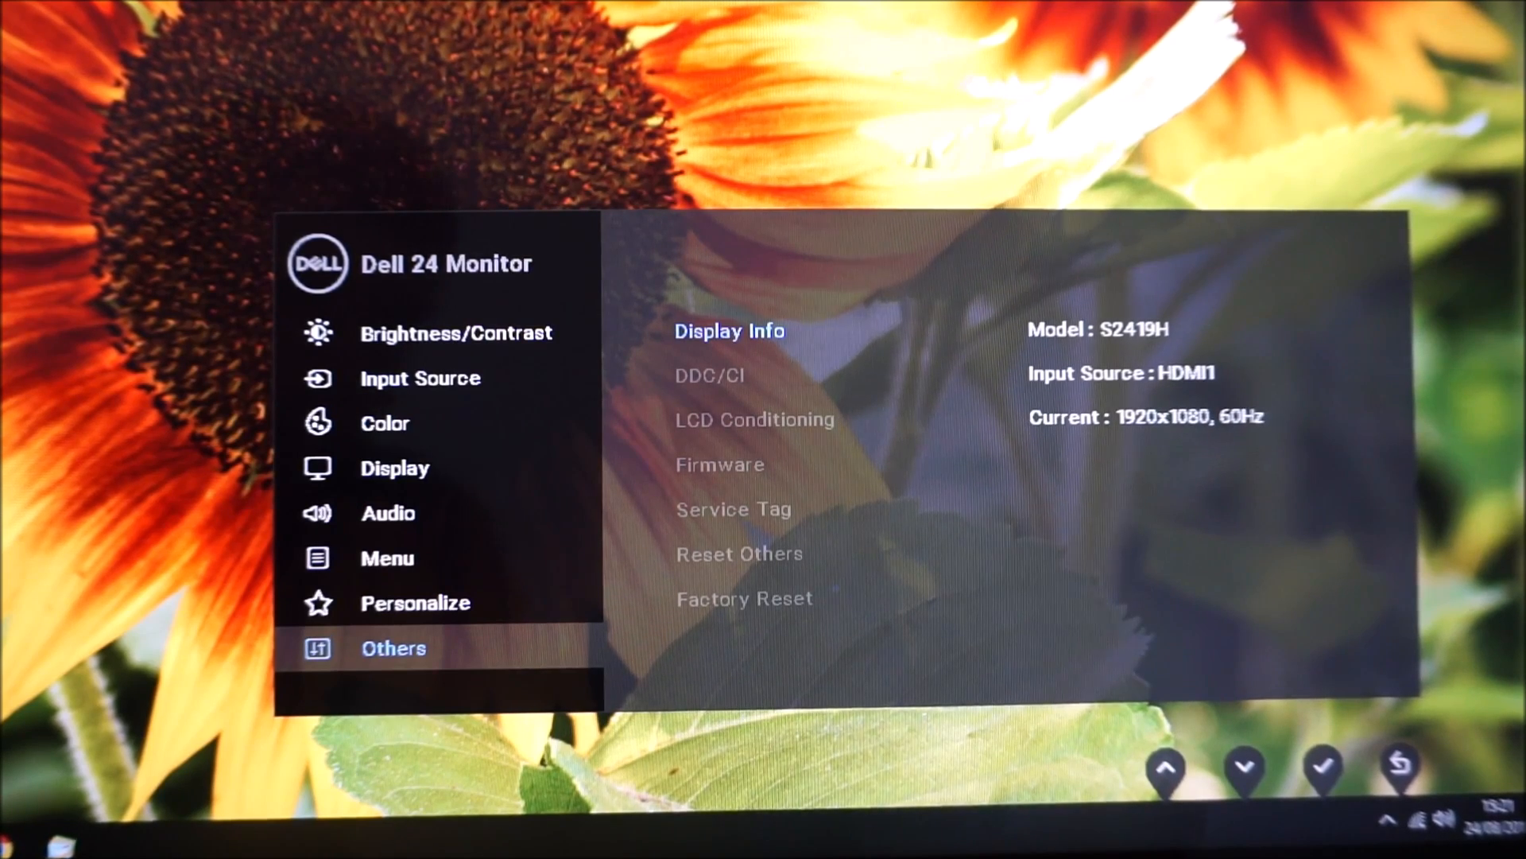
# Keep DDC/CI On and start LCD Conditioning, bringing up its Yes/No prompt.
pyautogui.click(729, 330)
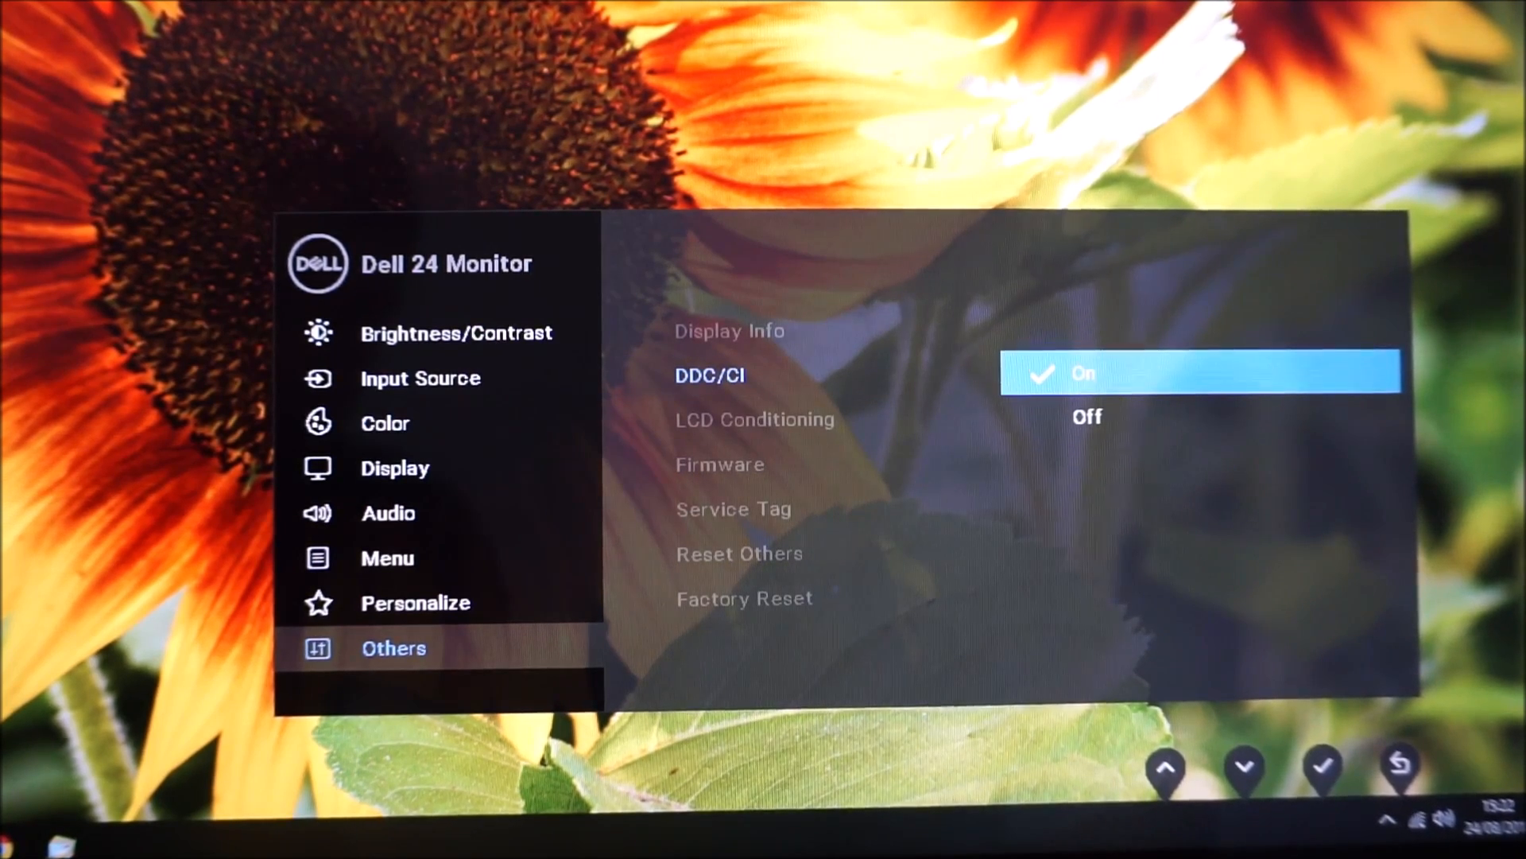
pyautogui.click(1322, 765)
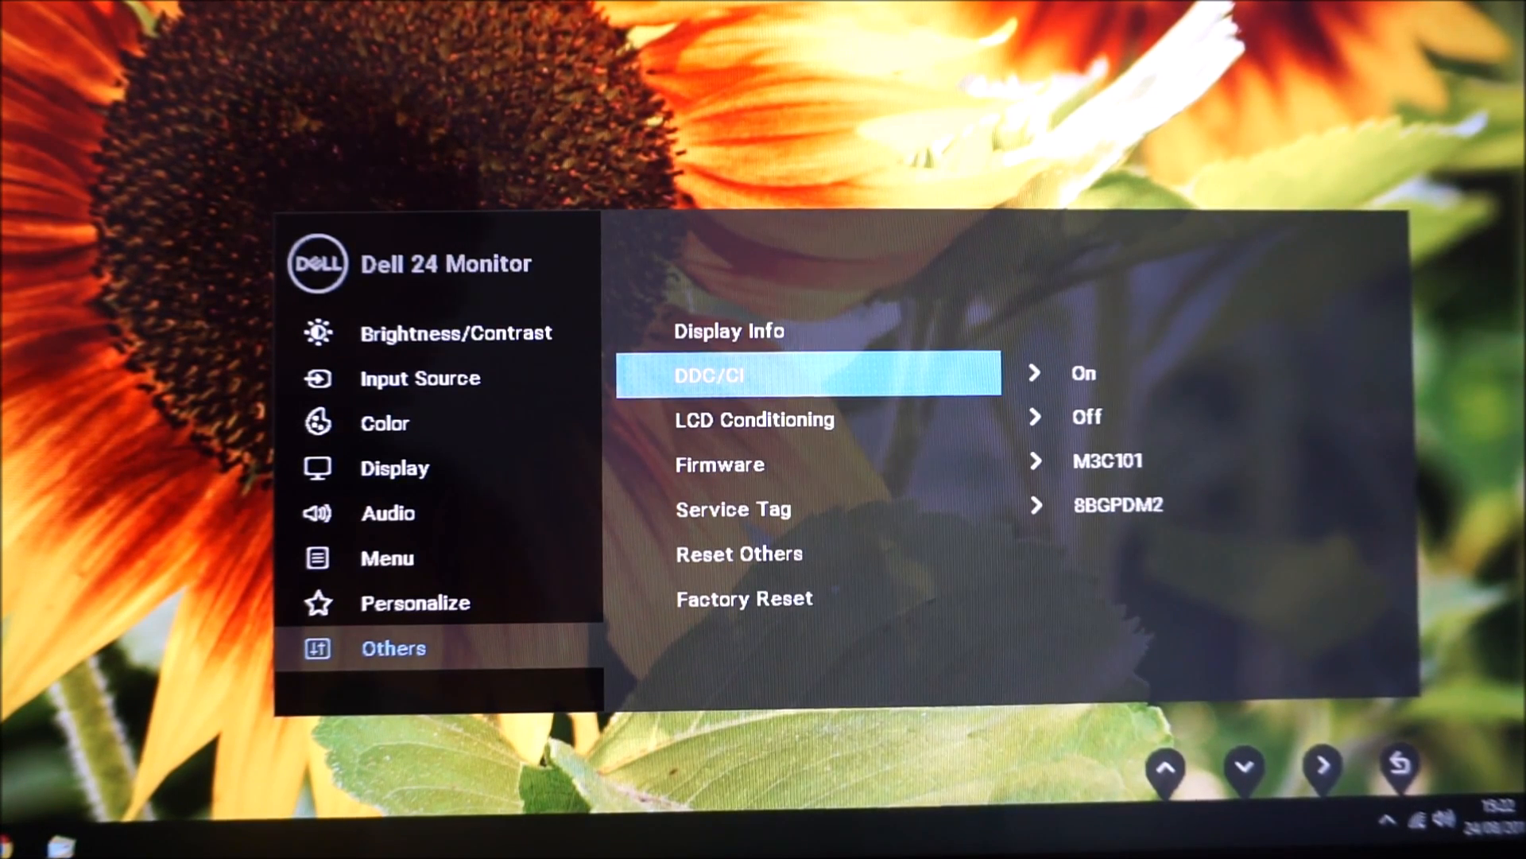
pyautogui.click(1244, 769)
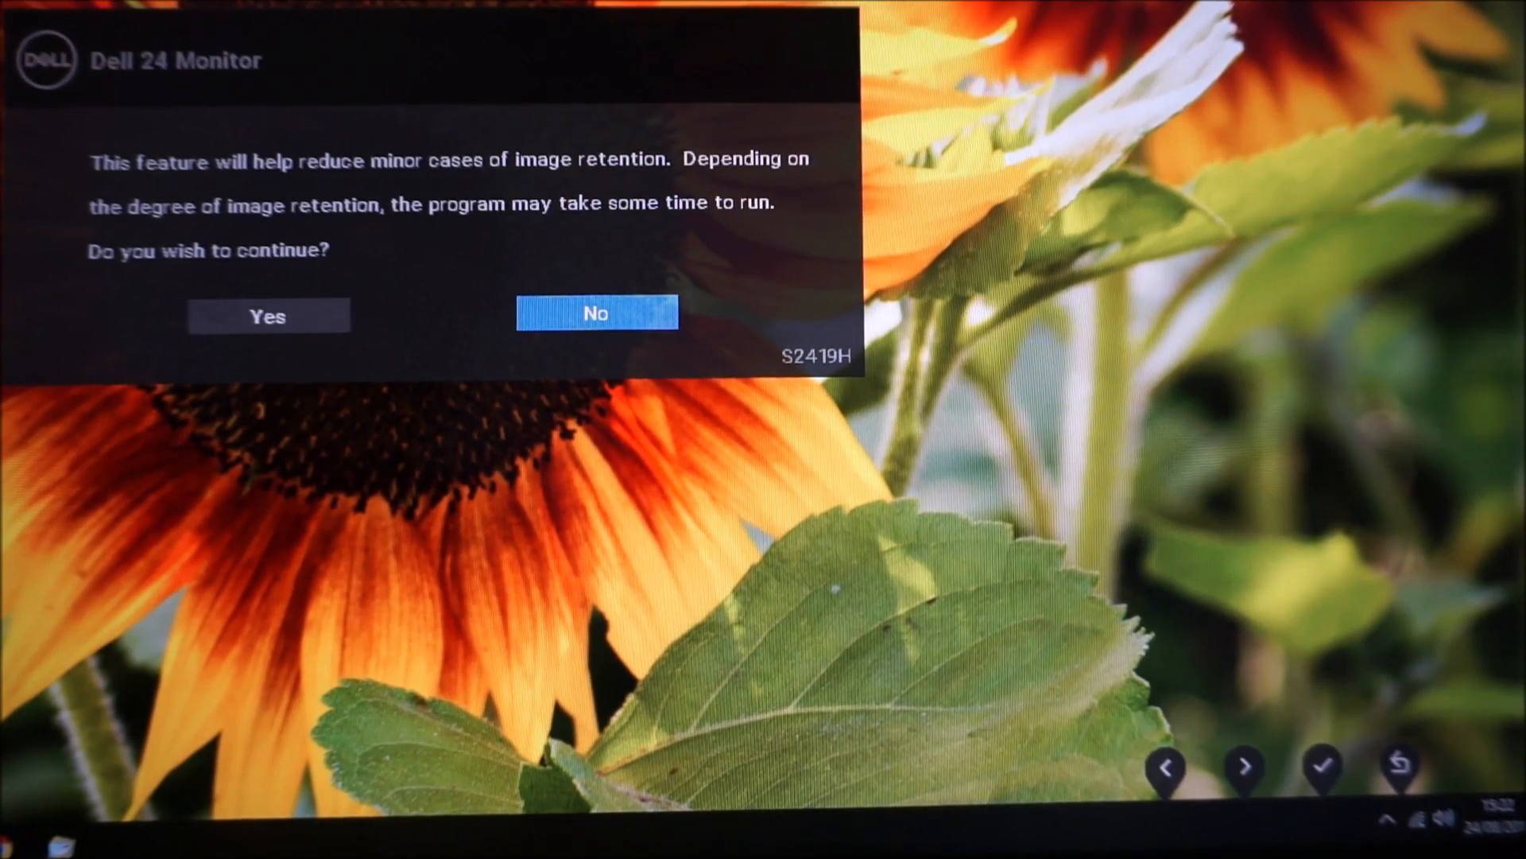
# Confirm Yes on the LCD Conditioning image-retention prompt, leaving LCD Conditioning at Off.
pyautogui.click(1166, 768)
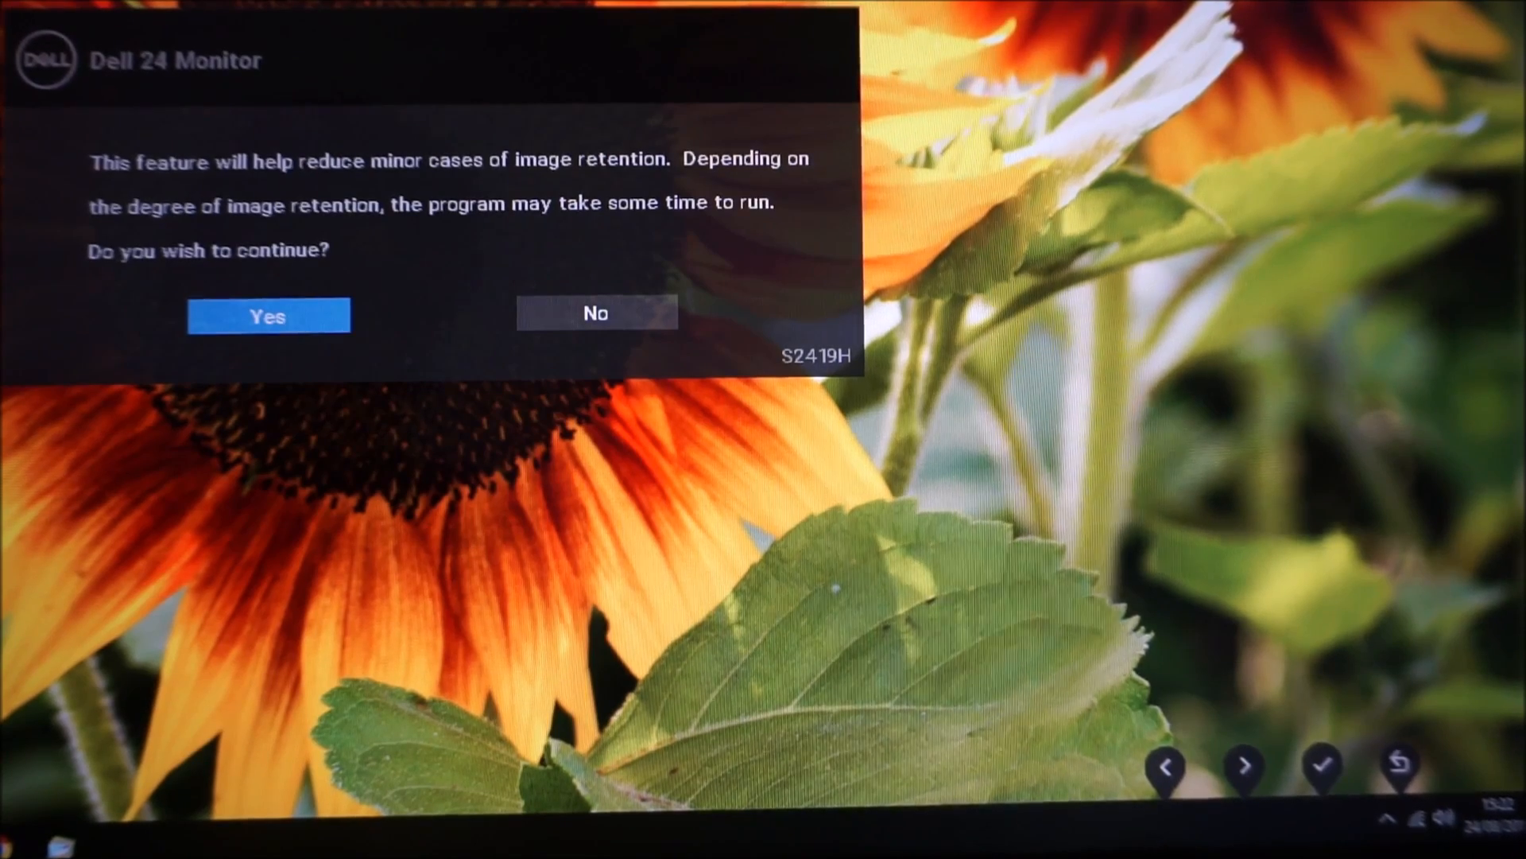
pyautogui.click(595, 313)
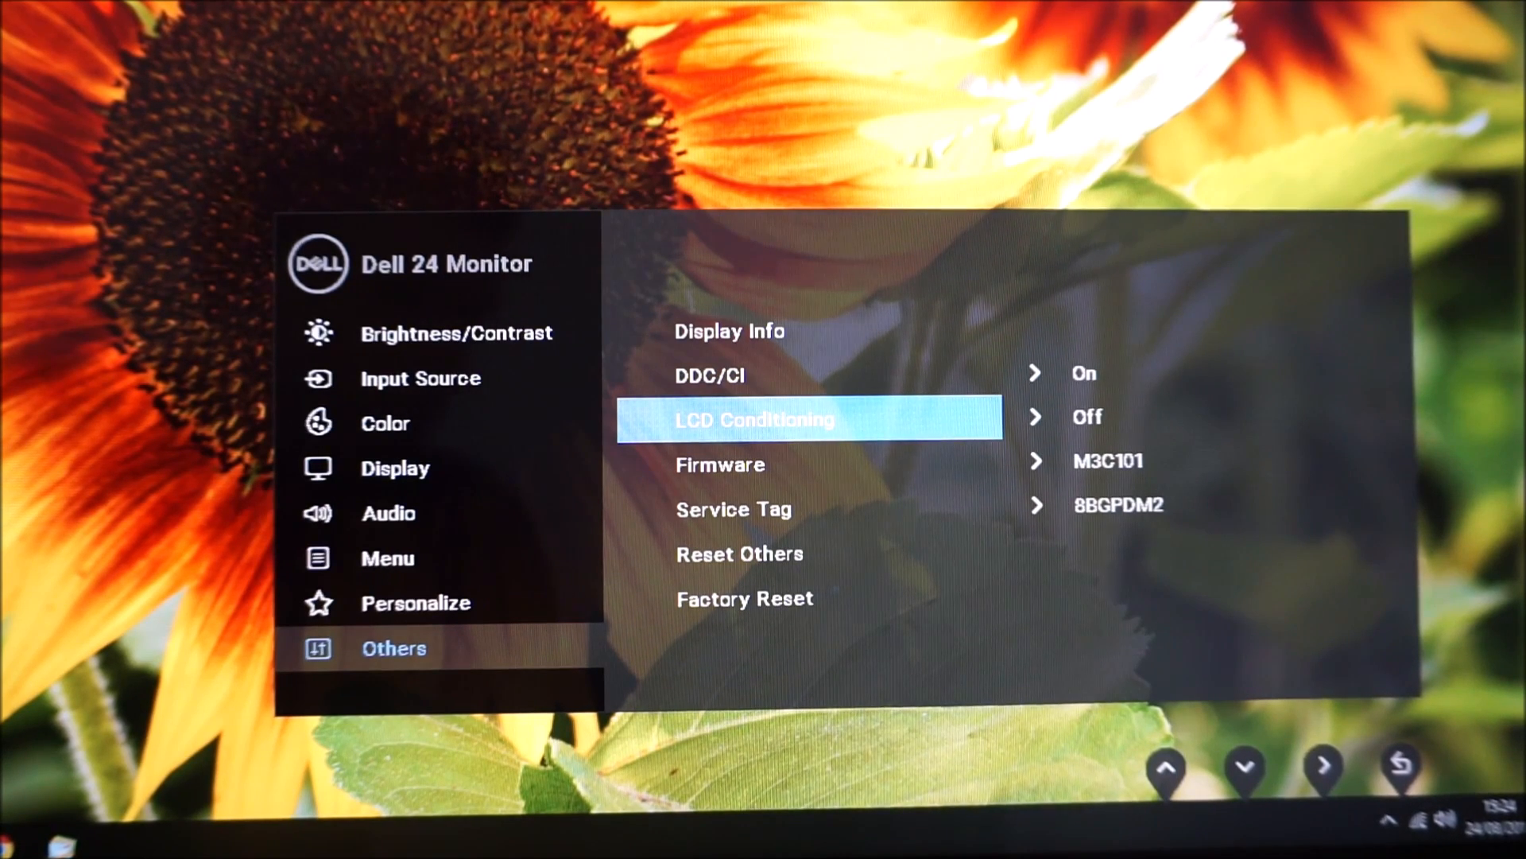
pyautogui.click(1401, 764)
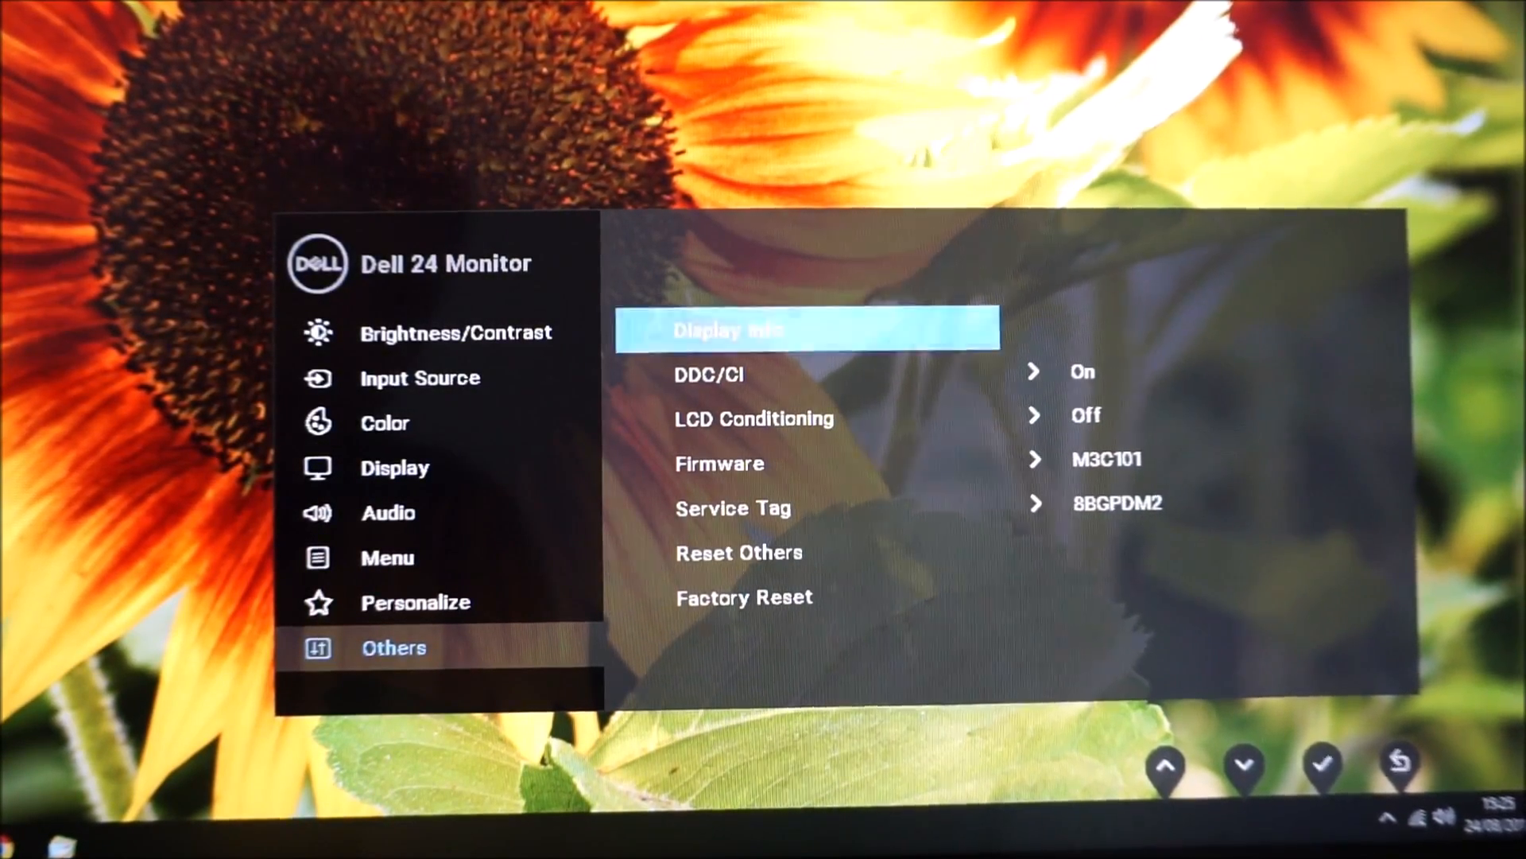
pyautogui.click(1242, 768)
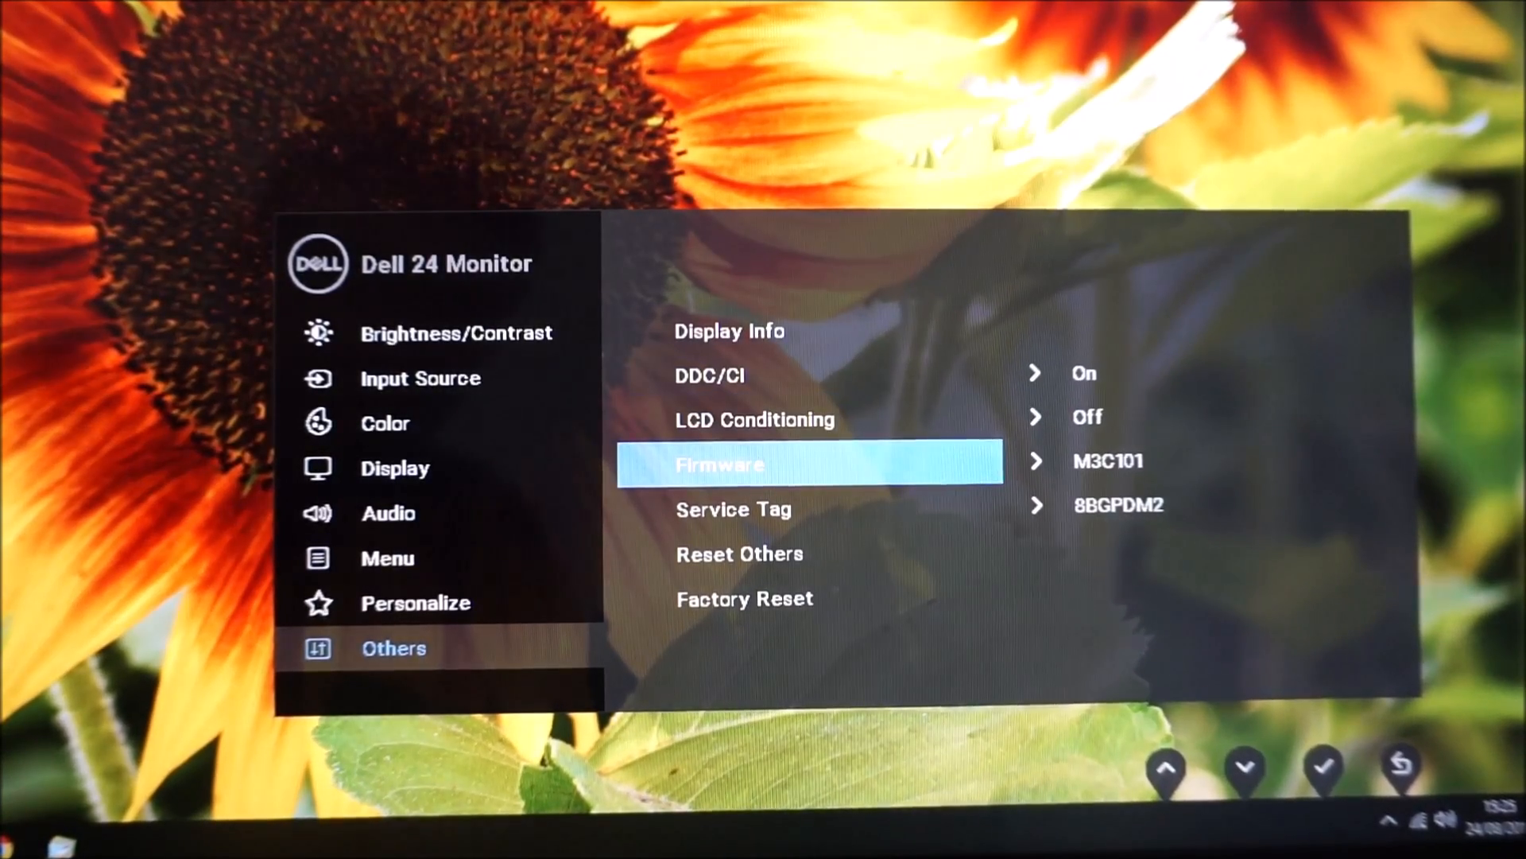
pyautogui.click(1244, 769)
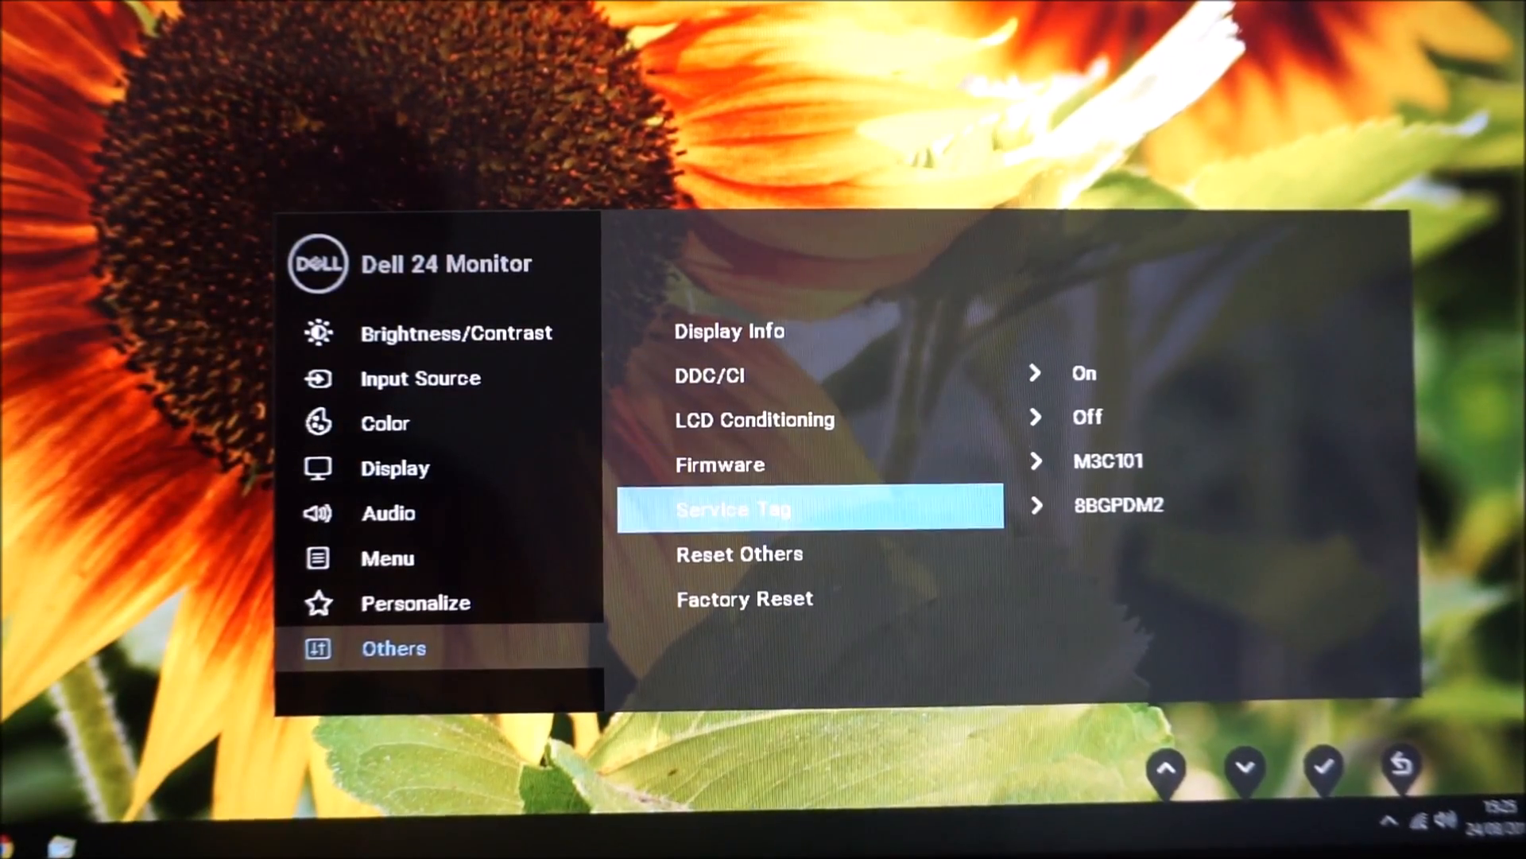
pyautogui.click(1245, 769)
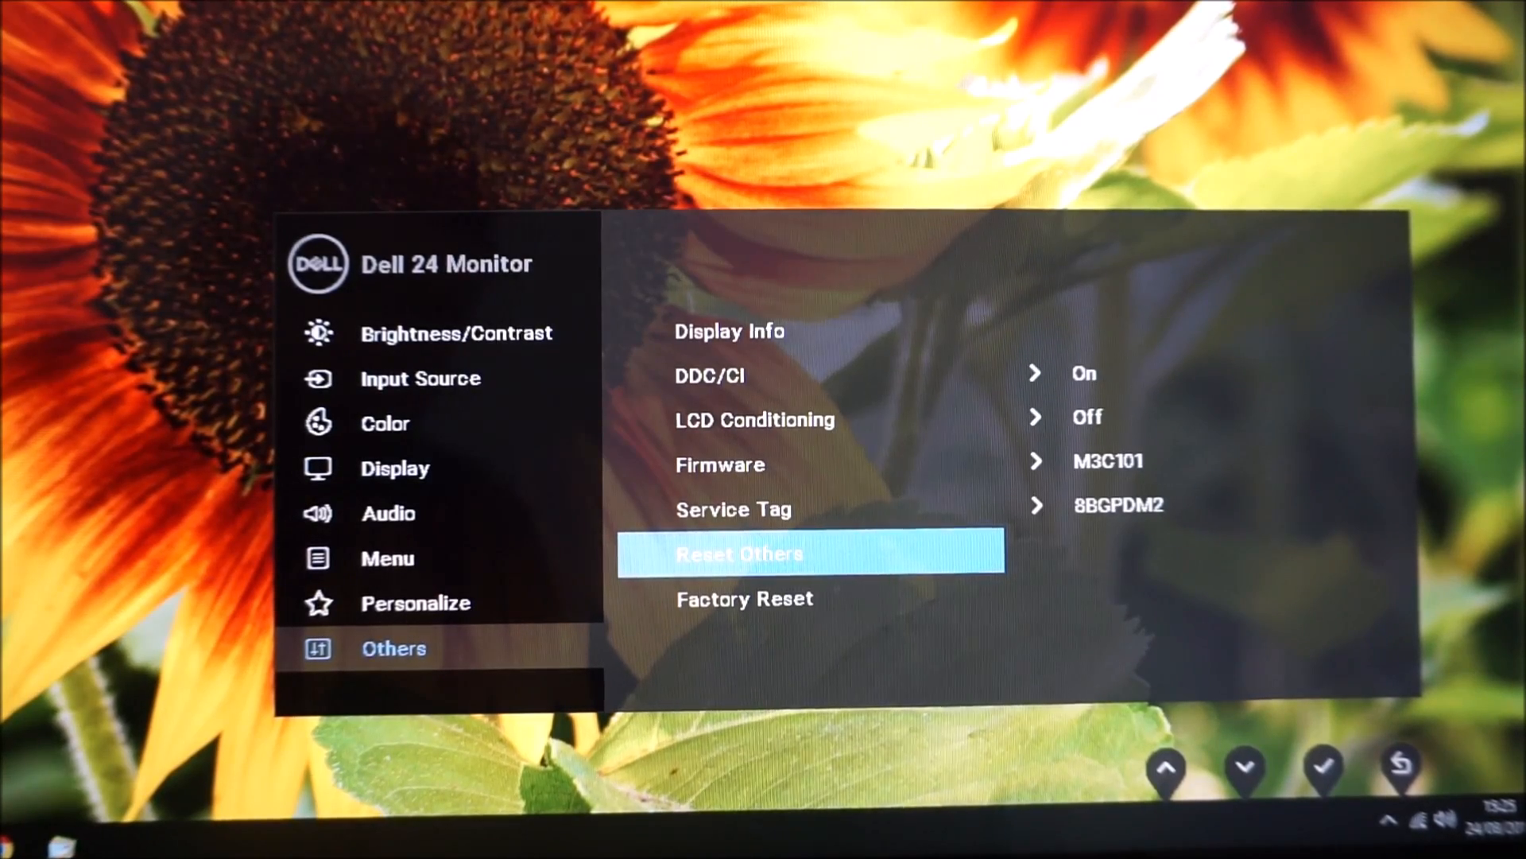
pyautogui.click(1243, 768)
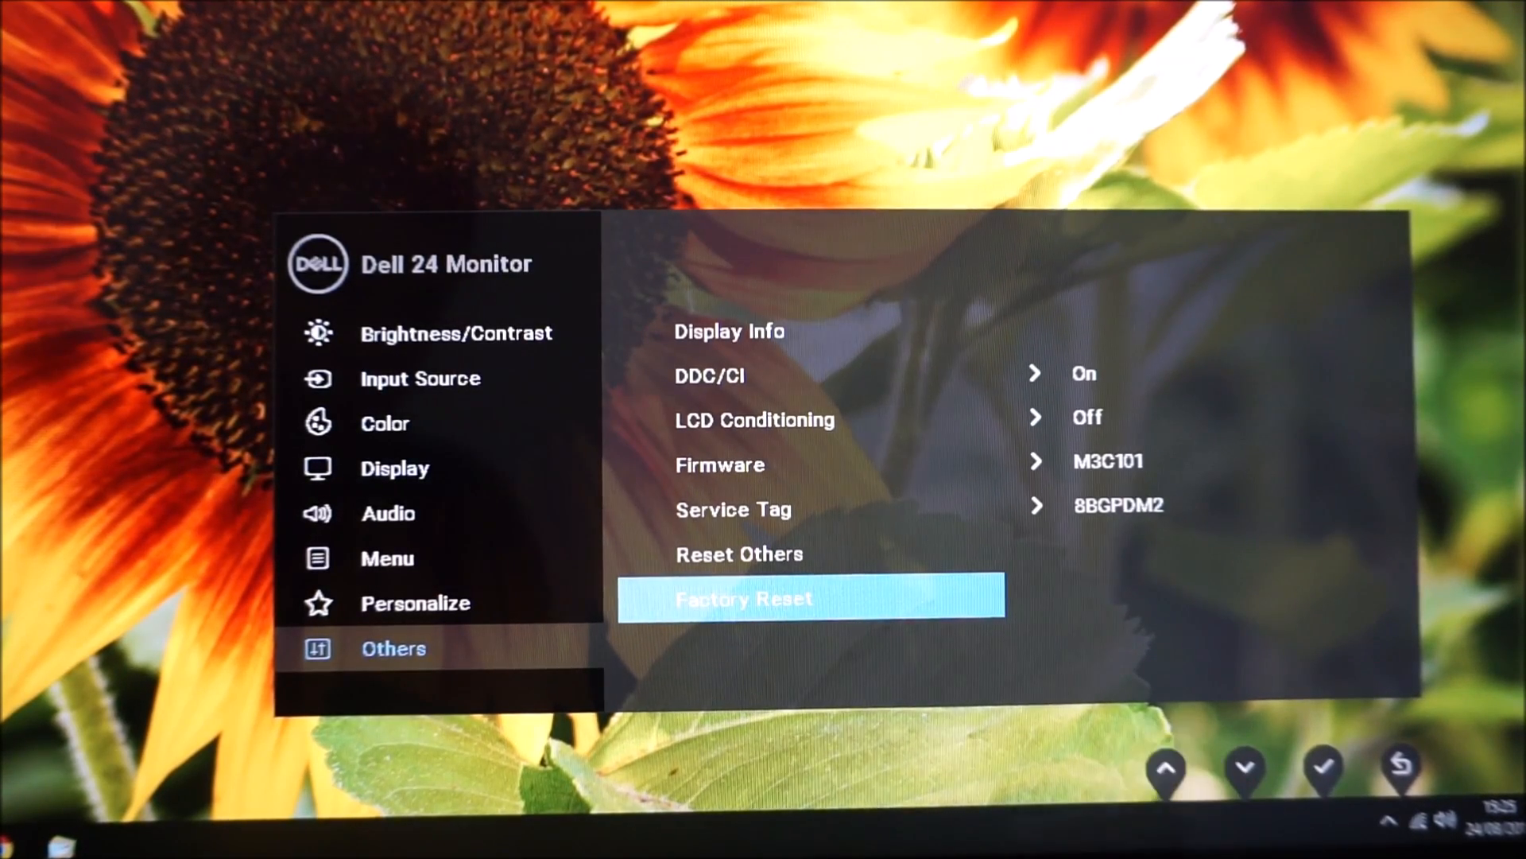